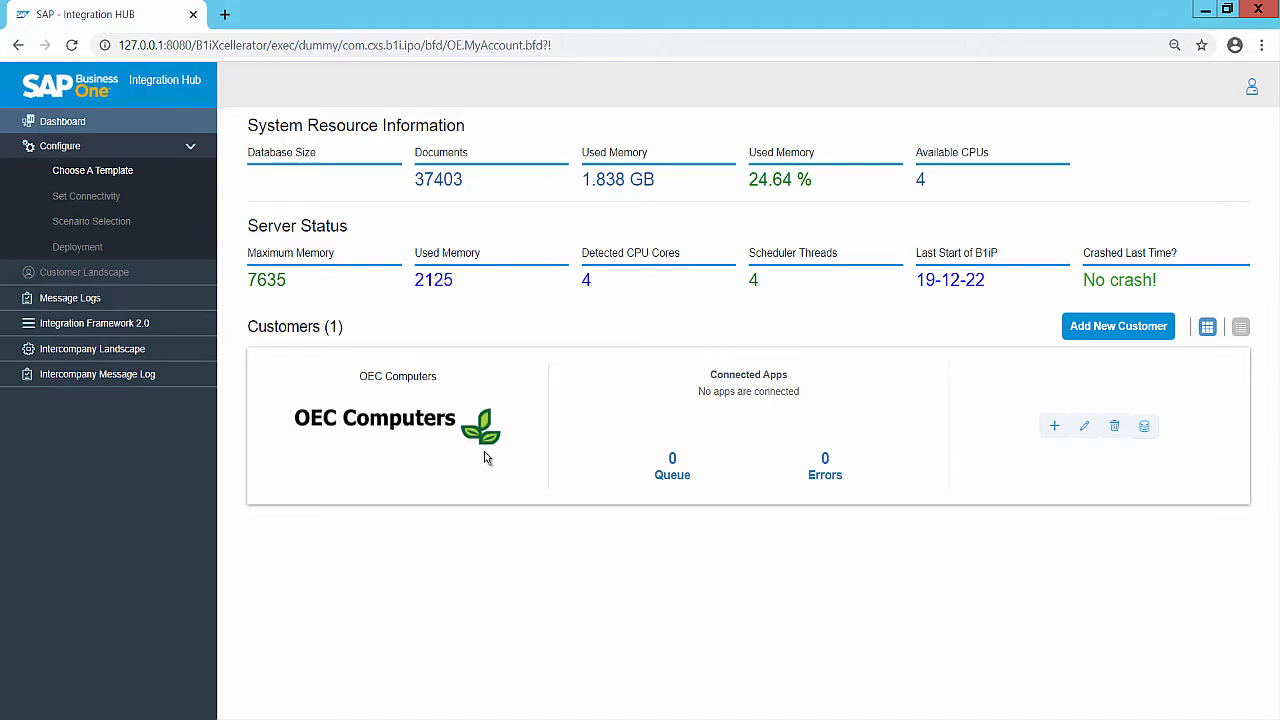
pyautogui.moveTo(428, 434)
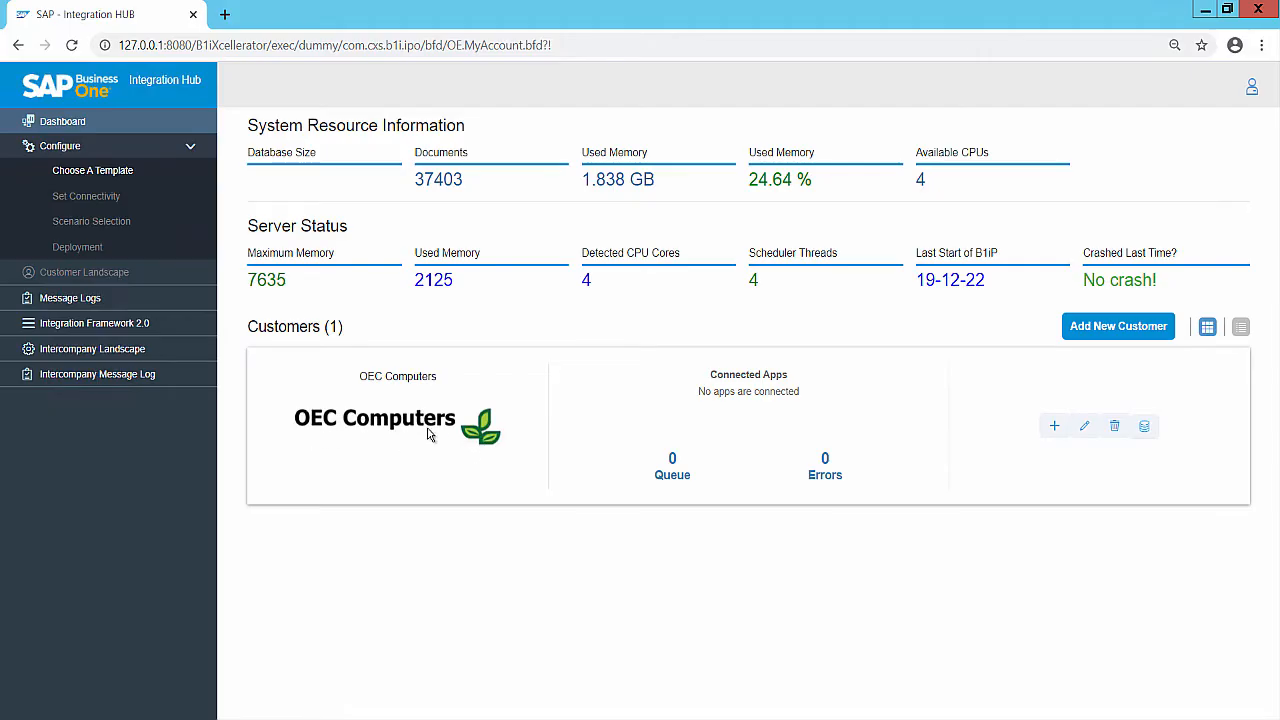
pyautogui.moveTo(674, 424)
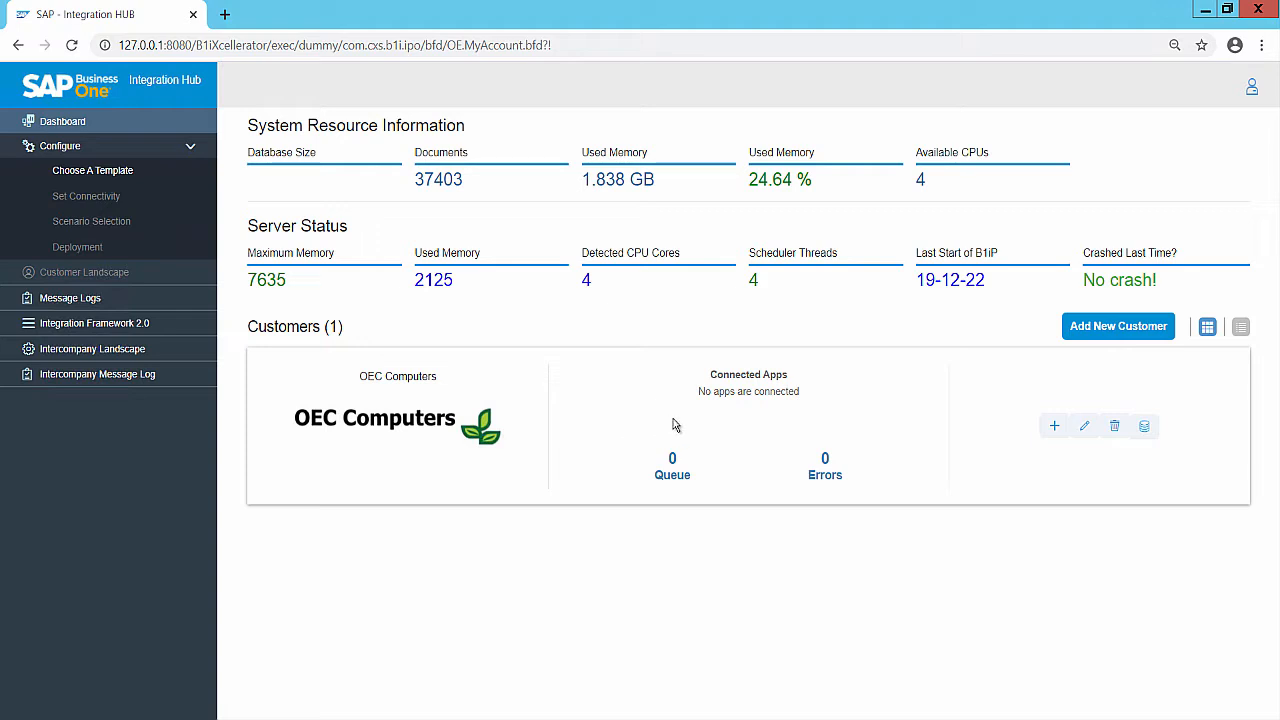
pyautogui.moveTo(1054, 426)
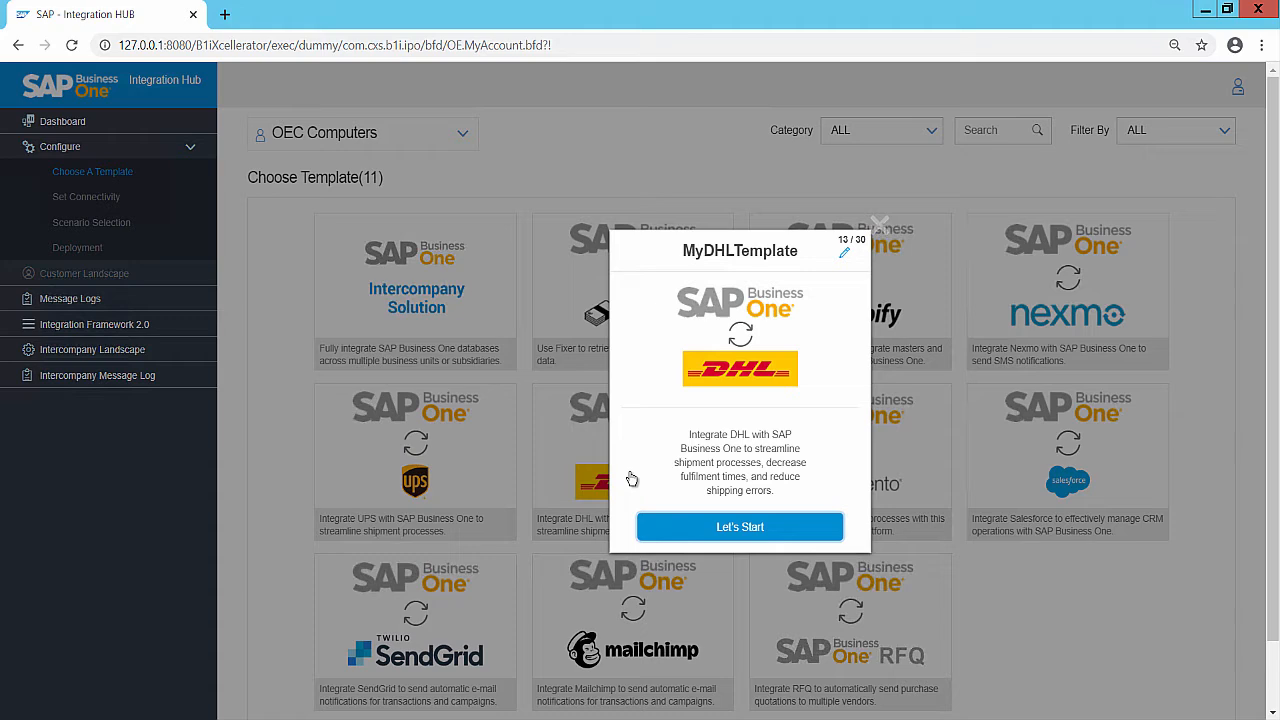
pyautogui.moveTo(830, 252)
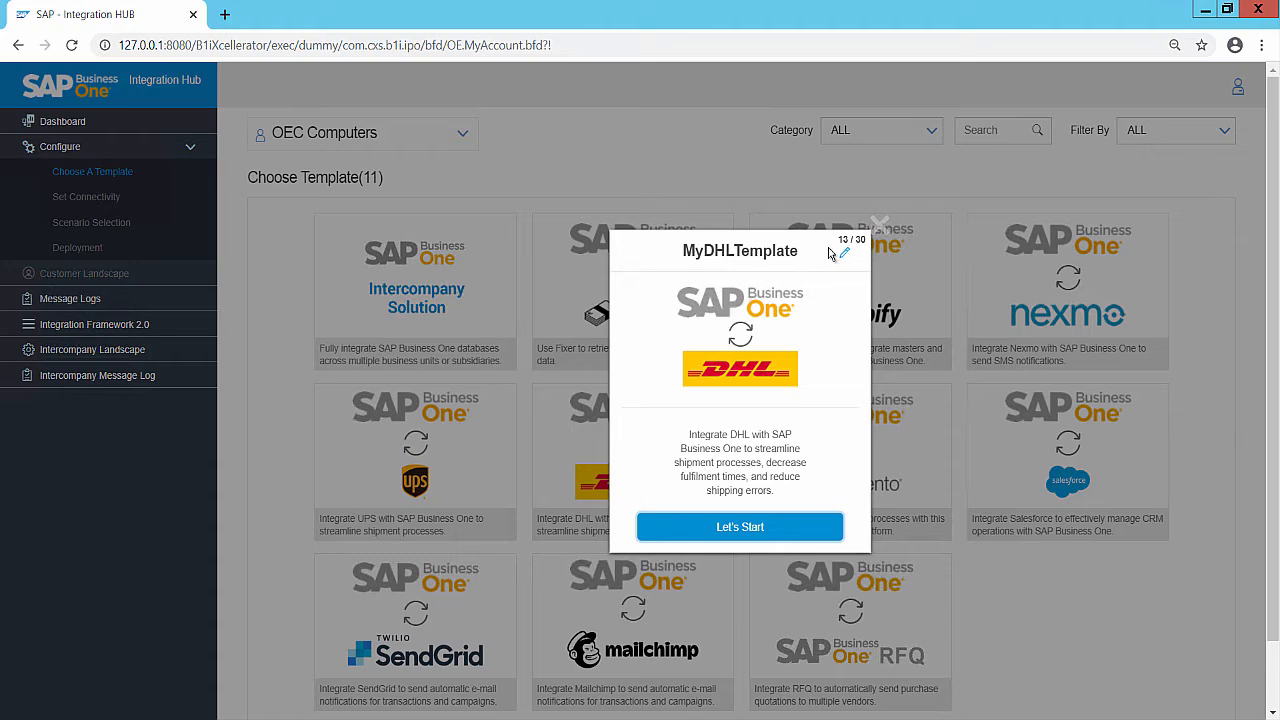
pyautogui.moveTo(844, 256)
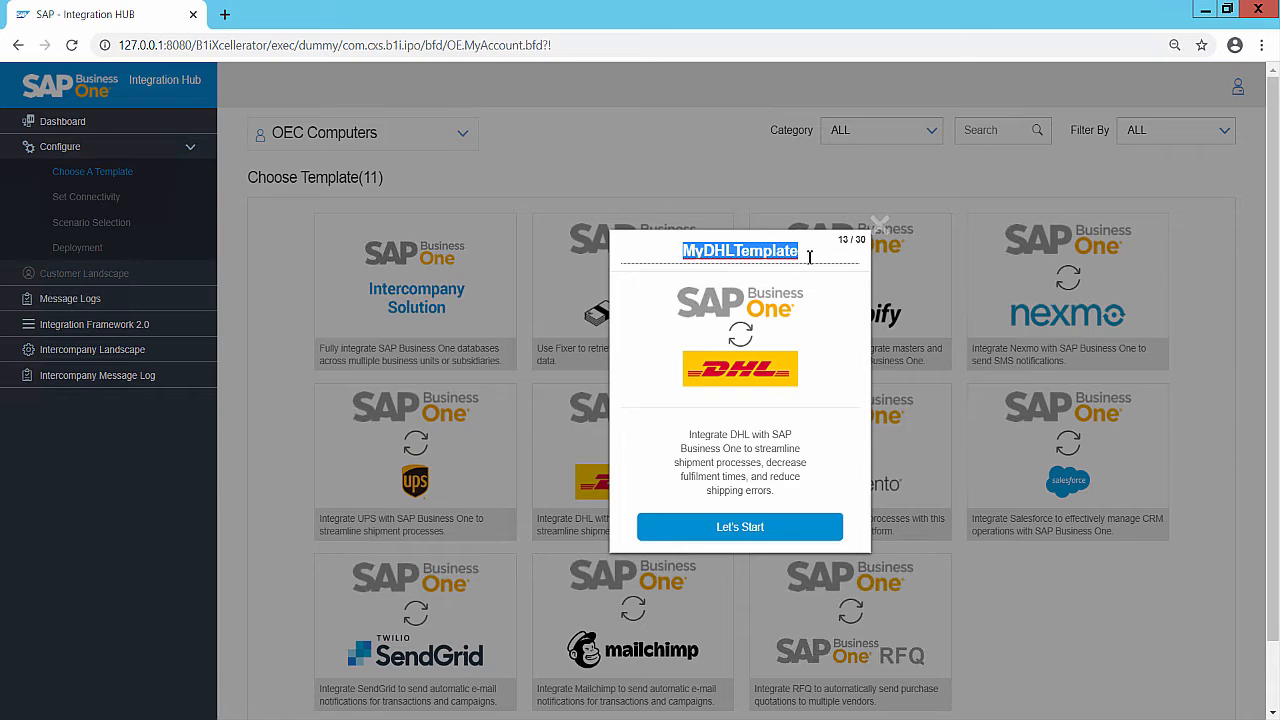
# Step: Begin MyDHLTemplate setup, choose SBODEMOUS as the SAP Business One system and confirm its connection test
pyautogui.click(740, 252)
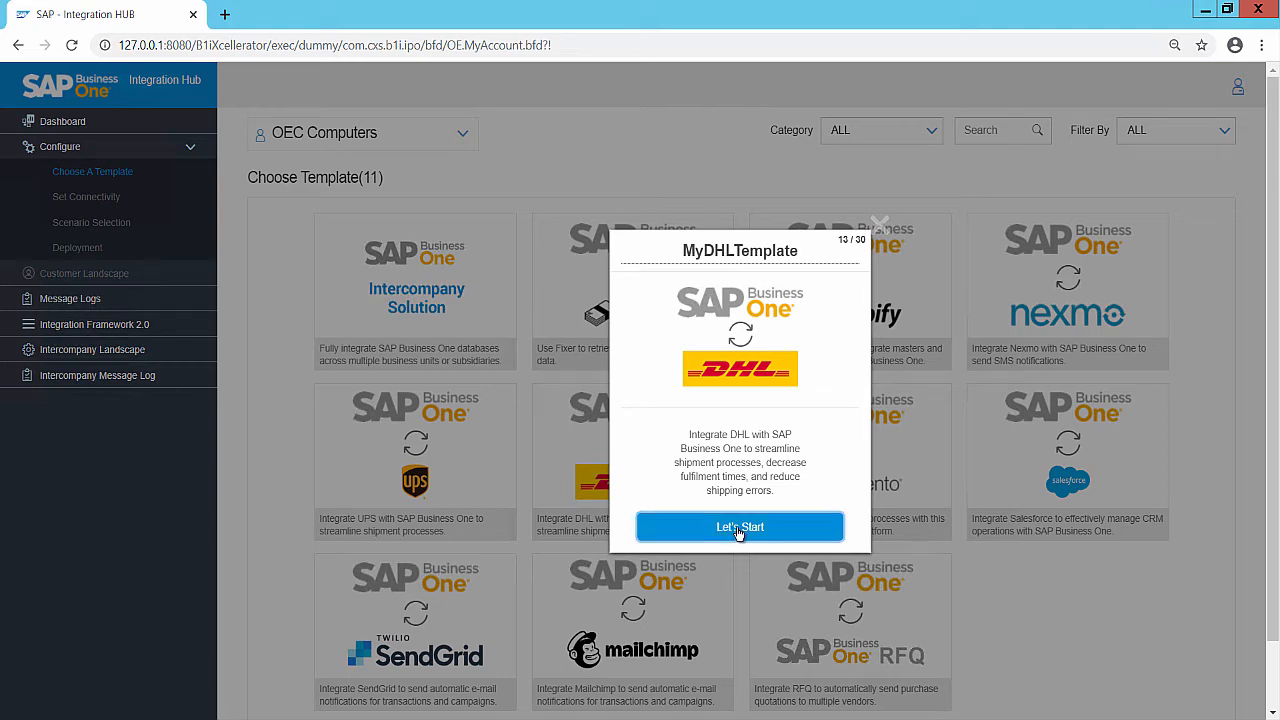
pyautogui.click(740, 528)
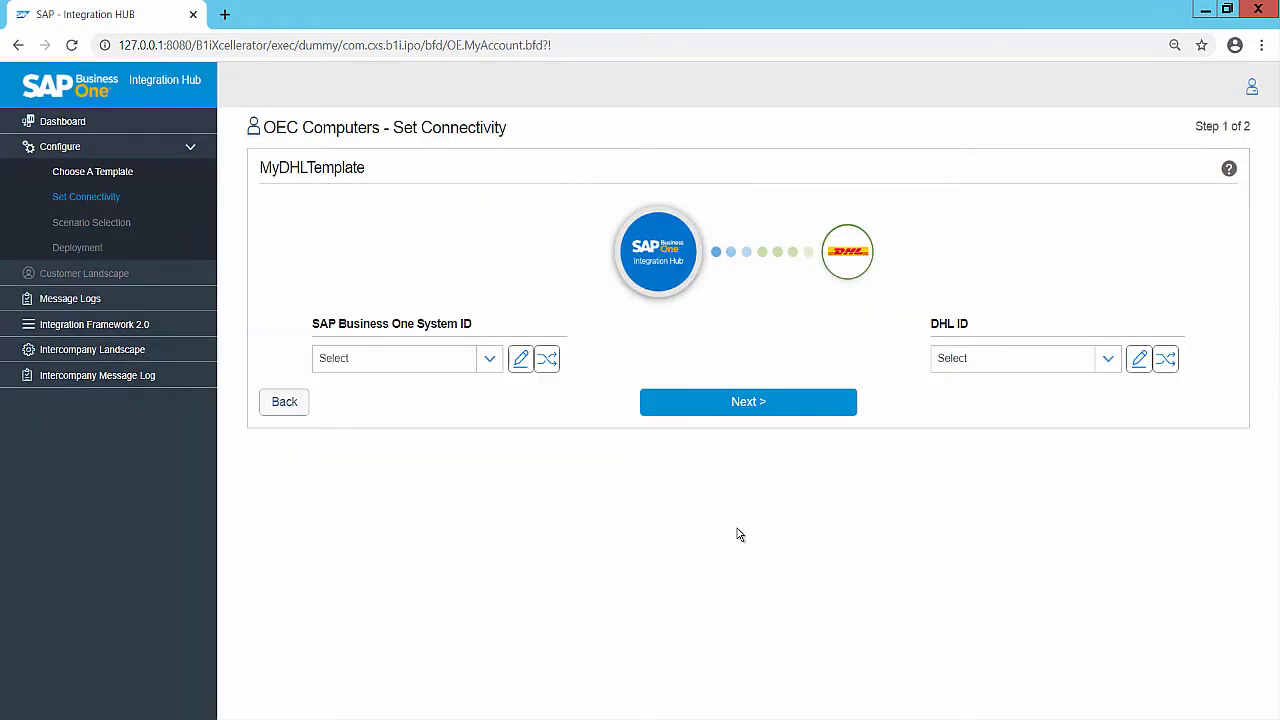
pyautogui.moveTo(590, 510)
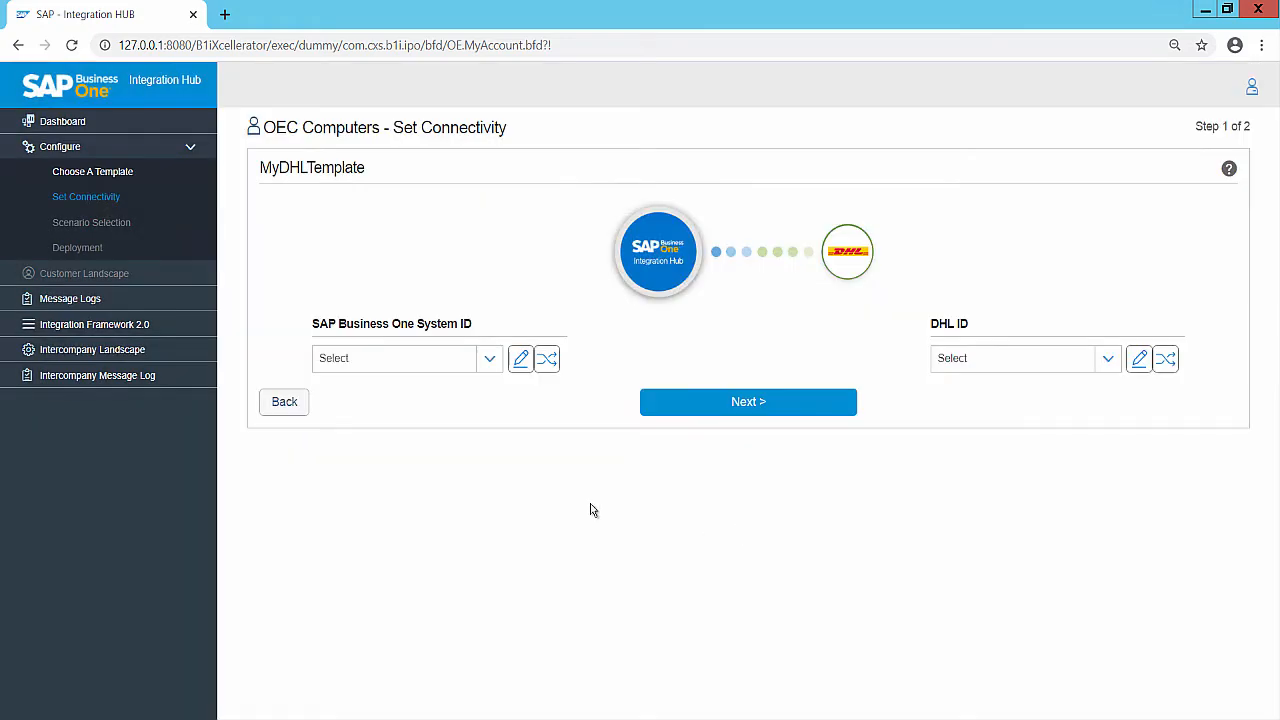
pyautogui.moveTo(496, 380)
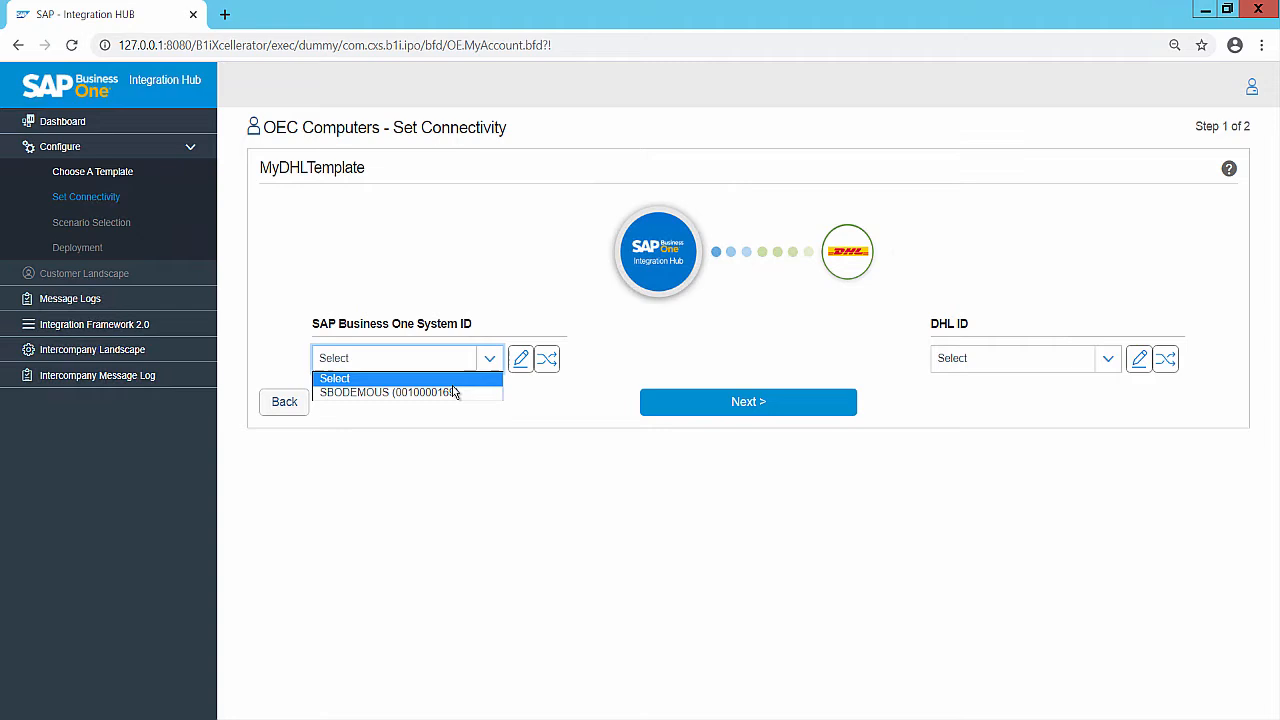
pyautogui.moveTo(390, 392)
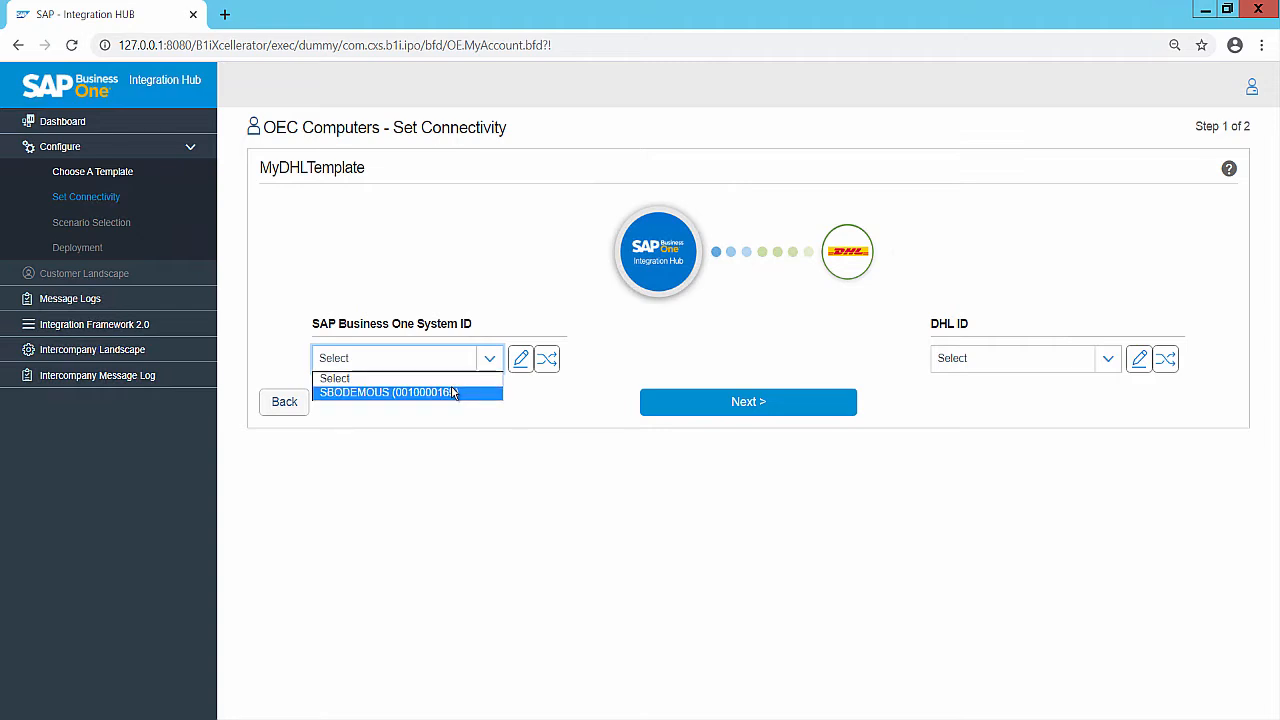
pyautogui.click(388, 392)
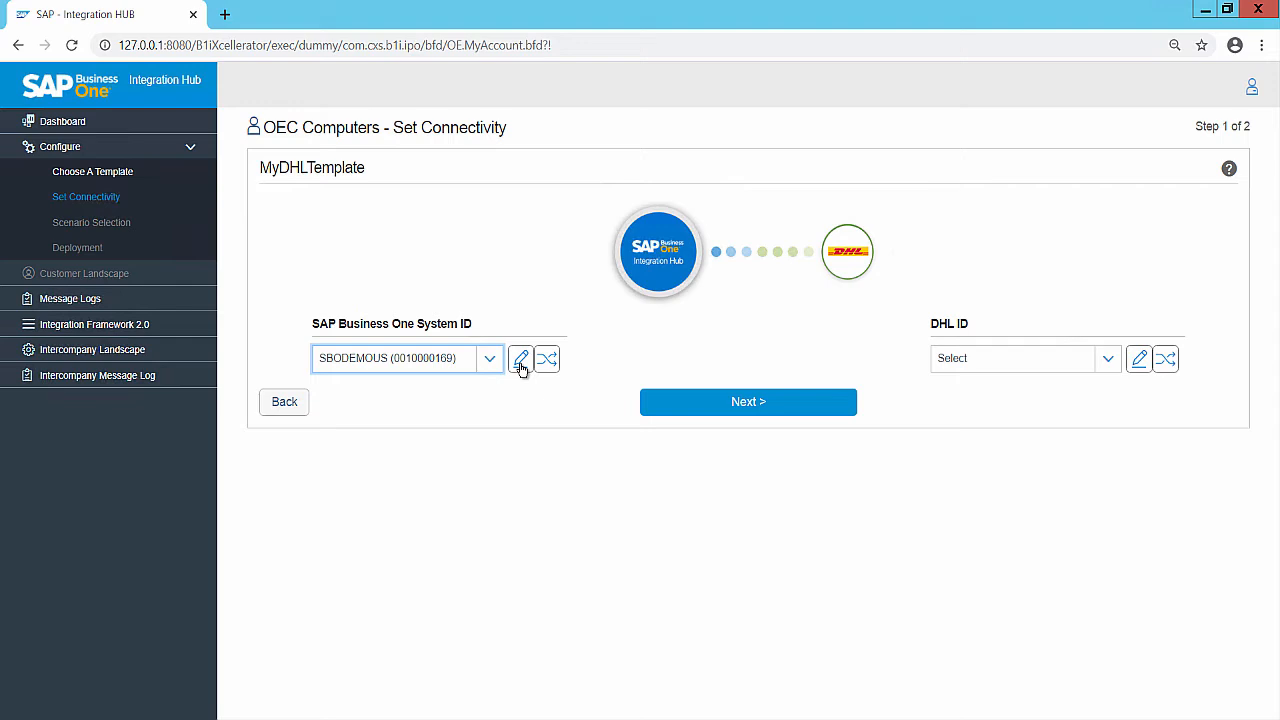
pyautogui.moveTo(548, 360)
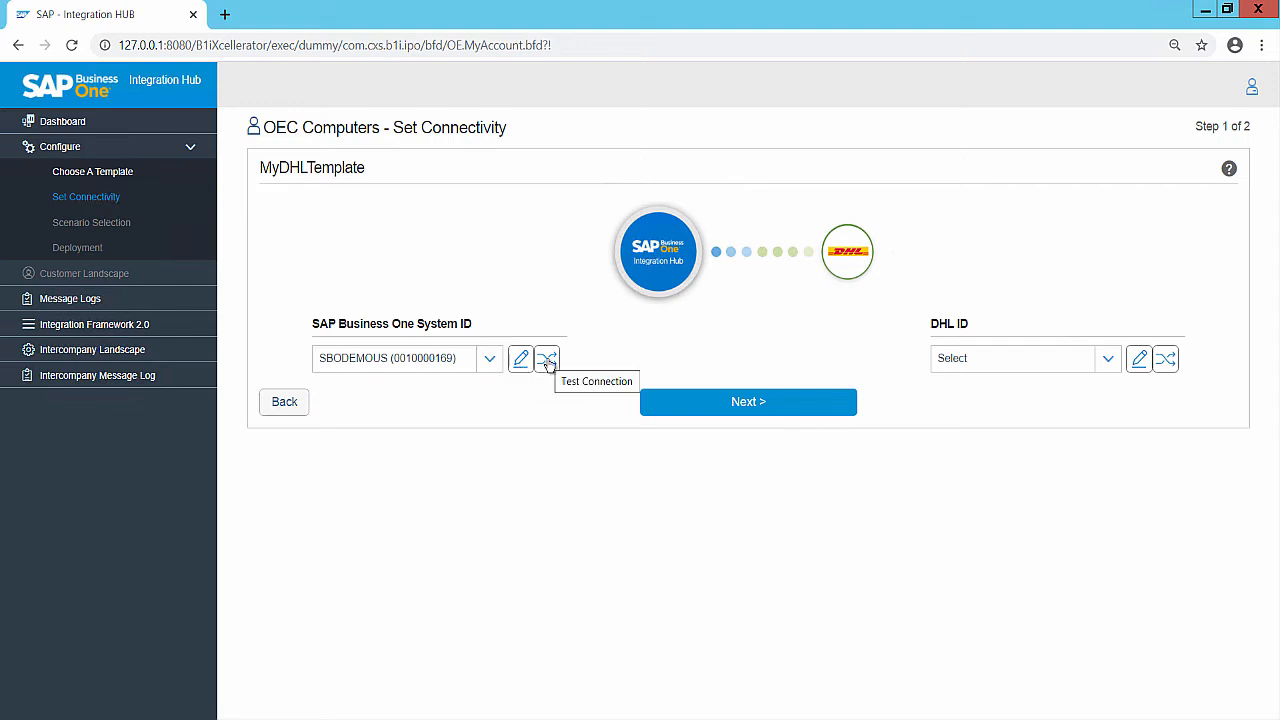
pyautogui.click(548, 358)
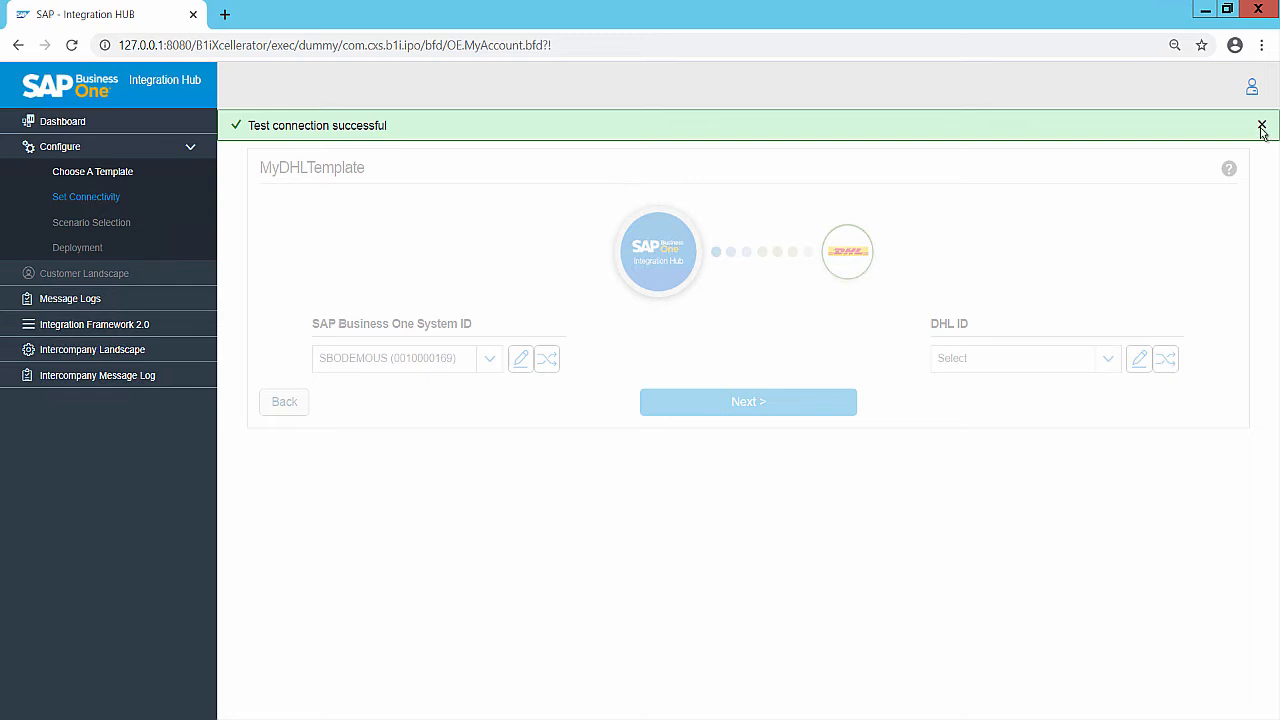
pyautogui.click(1262, 124)
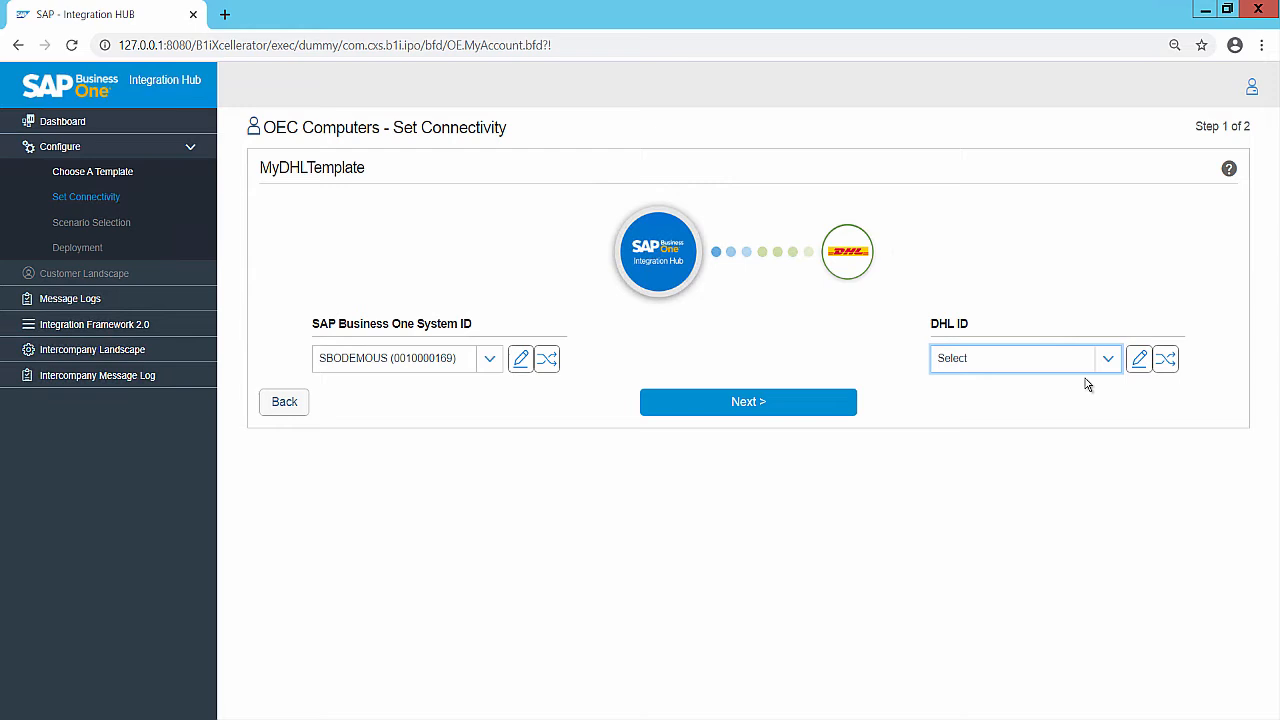
# Step: Create a Production DHL connection named DHL with Site ID and credentials, and confirm its connection test
pyautogui.click(1138, 358)
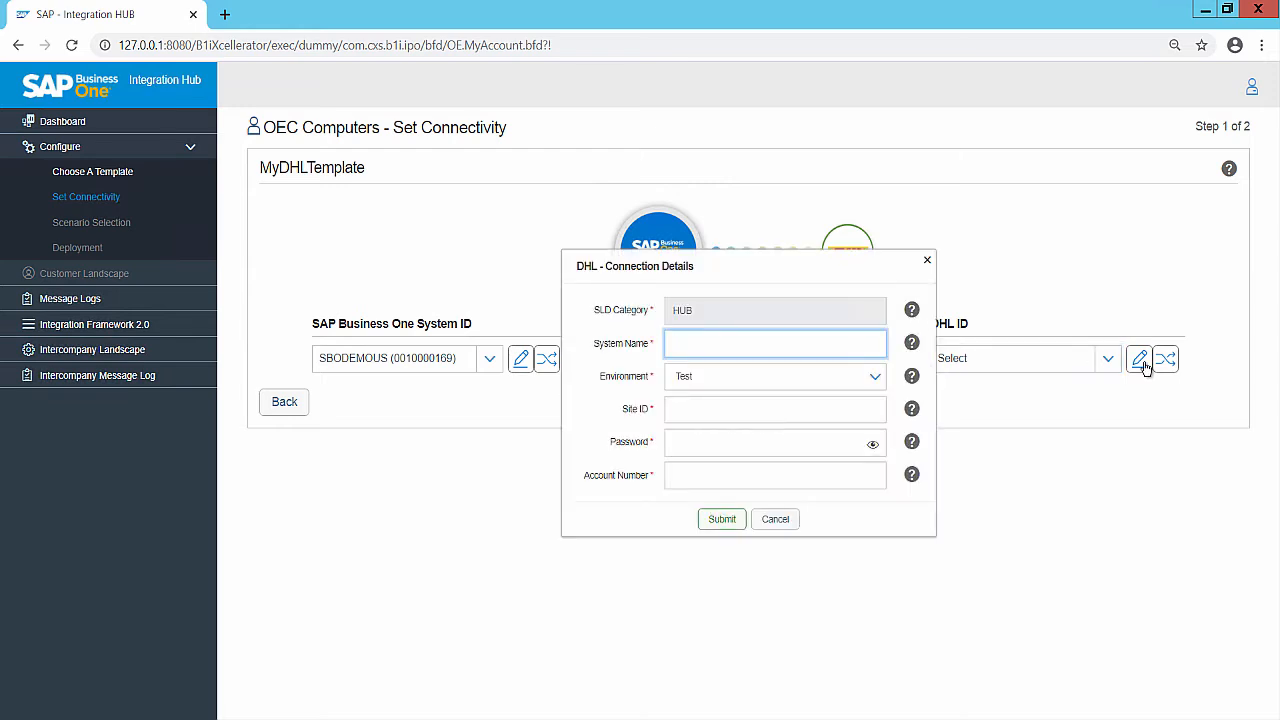
pyautogui.moveTo(764, 344)
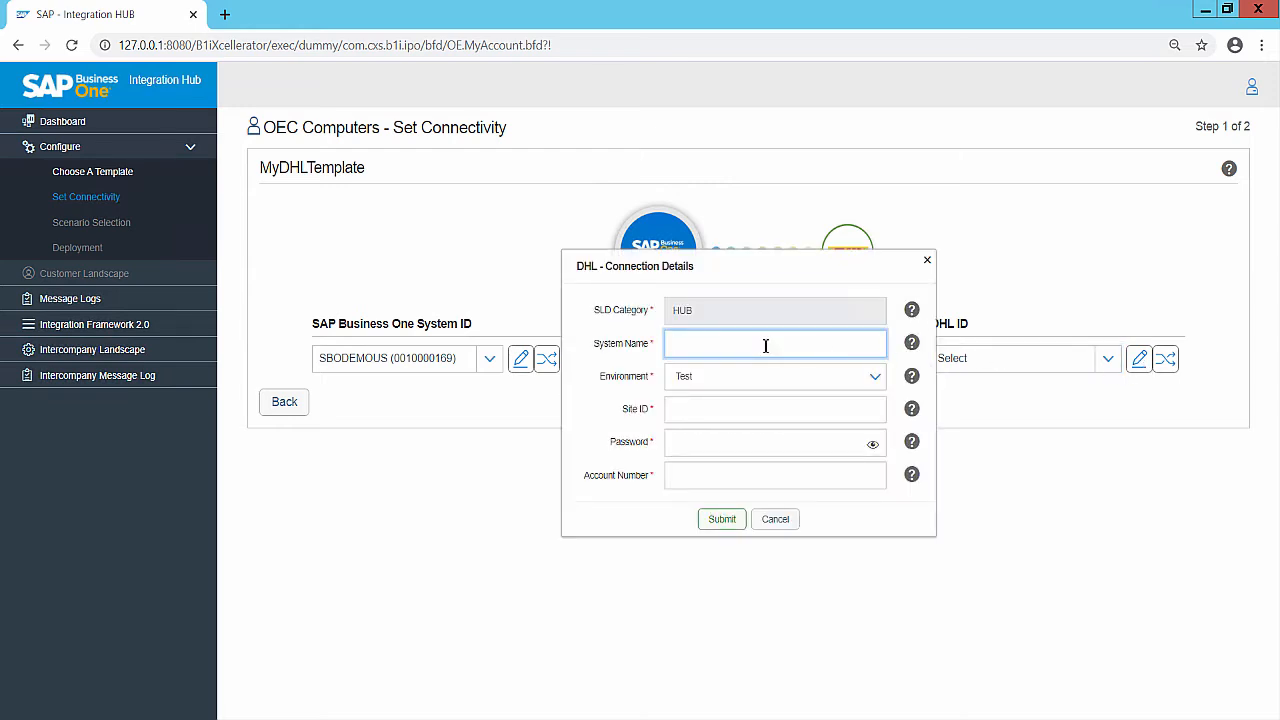
pyautogui.write('DHL')
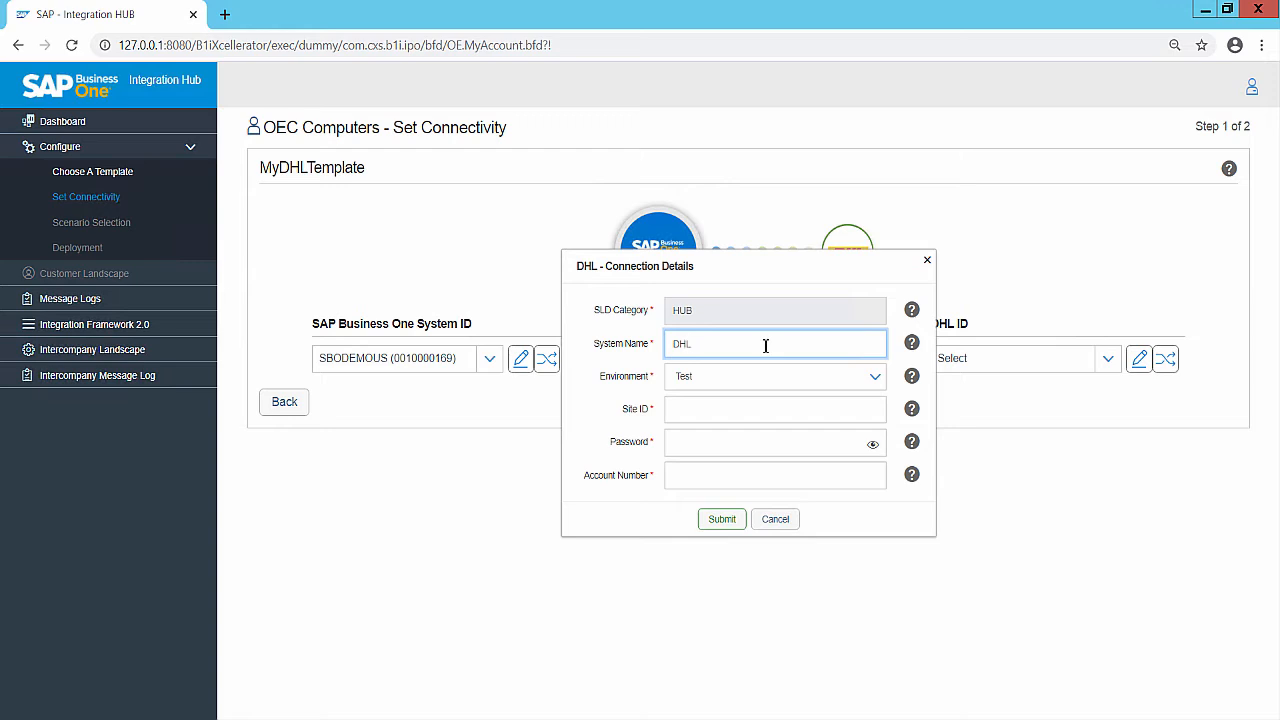
pyautogui.click(776, 376)
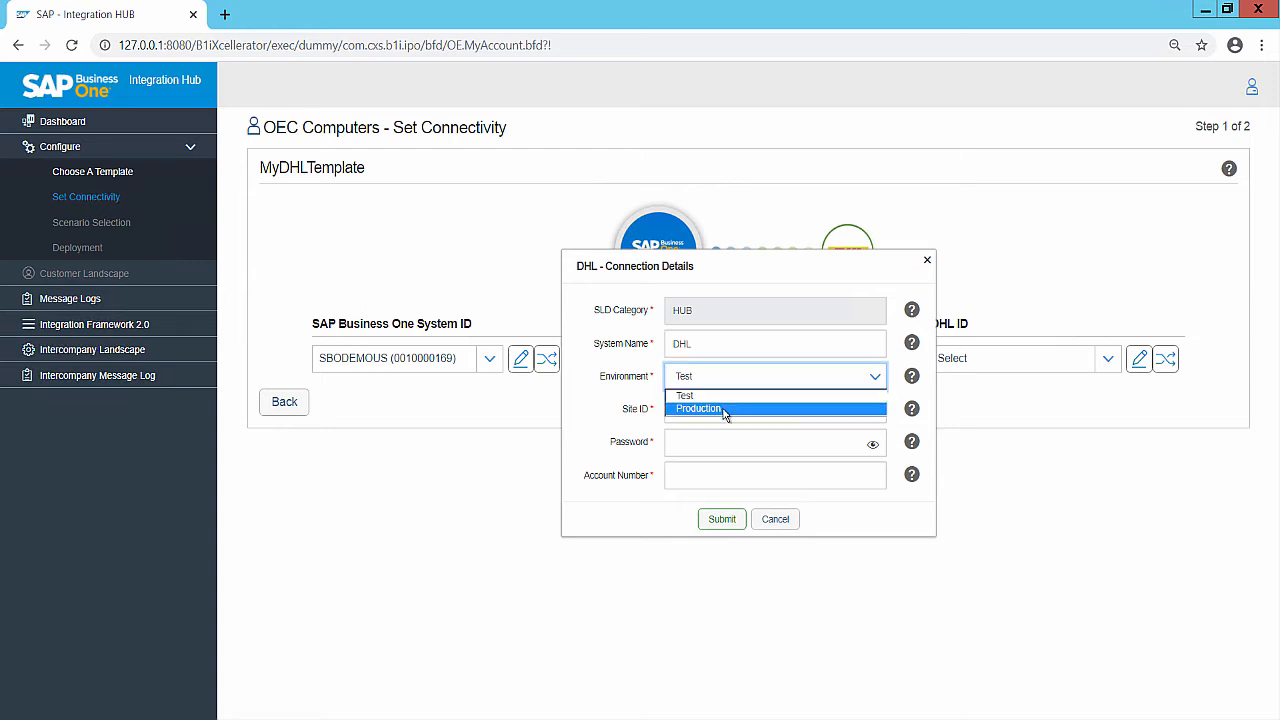
pyautogui.click(696, 408)
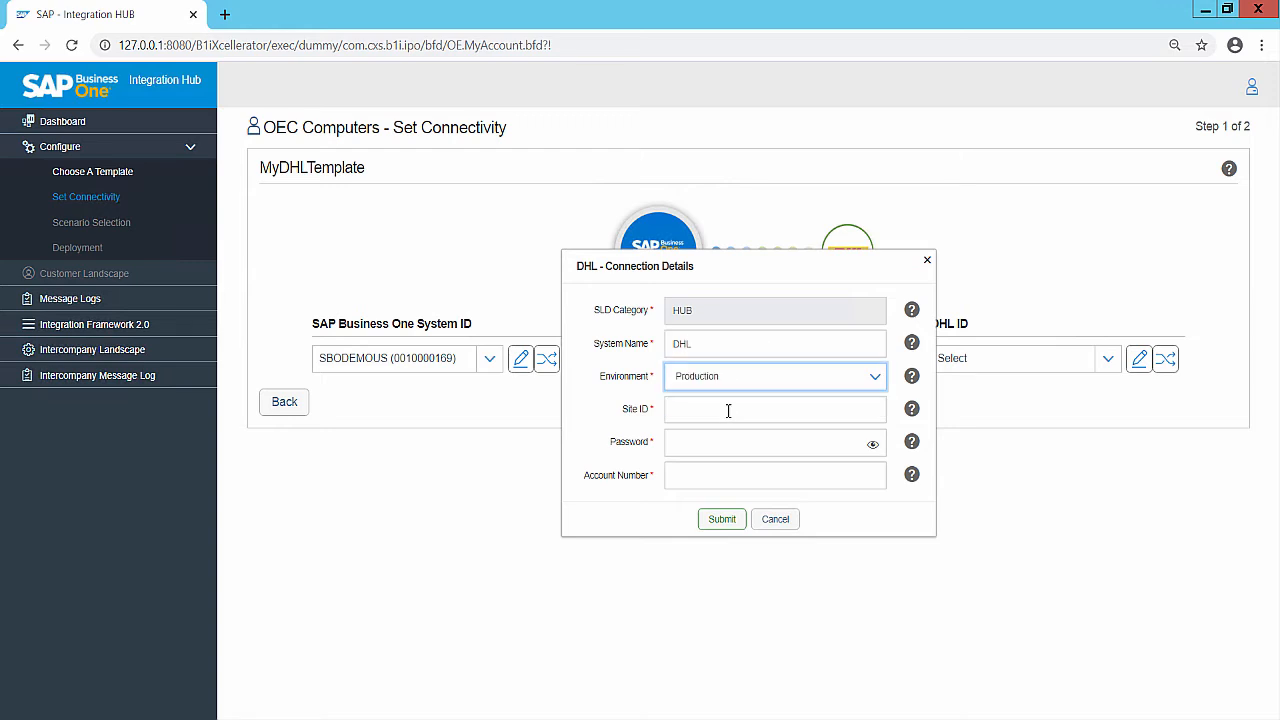
pyautogui.click(720, 518)
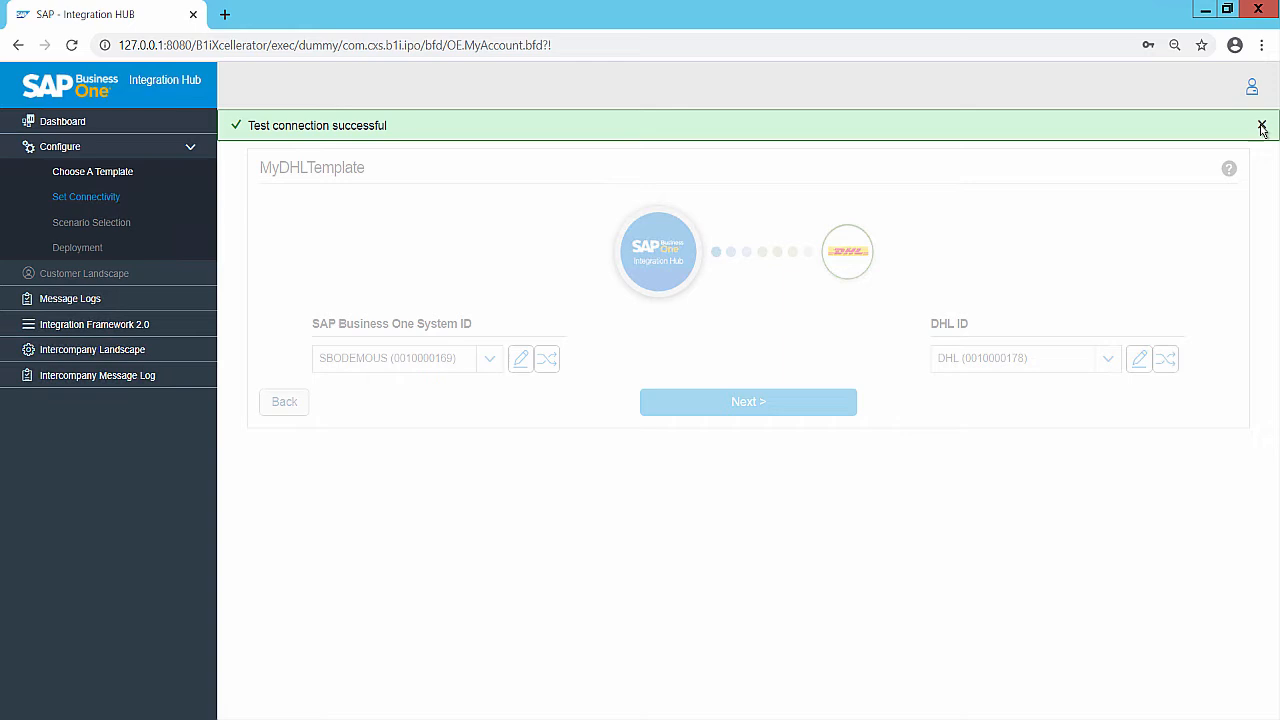
pyautogui.click(1260, 126)
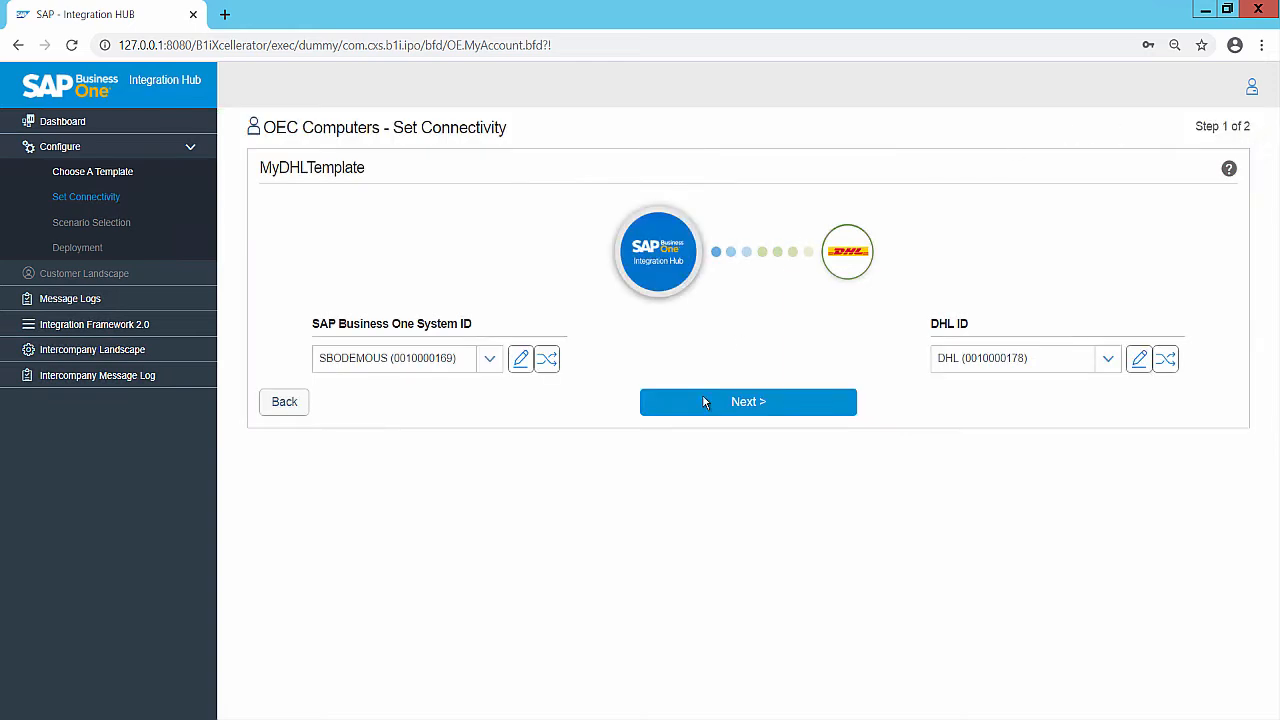
# Step: Deploy MyDHLTemplate from the Deployment summary and acknowledge the successful results
pyautogui.click(748, 400)
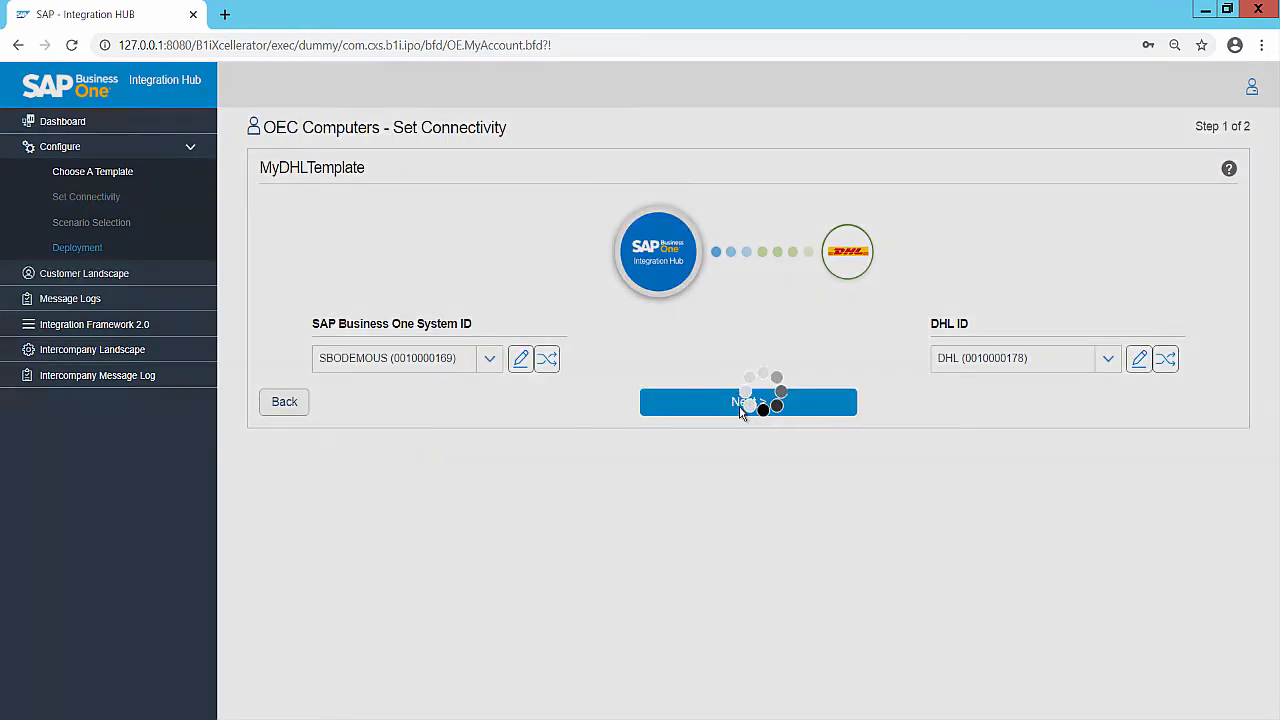
pyautogui.click(748, 400)
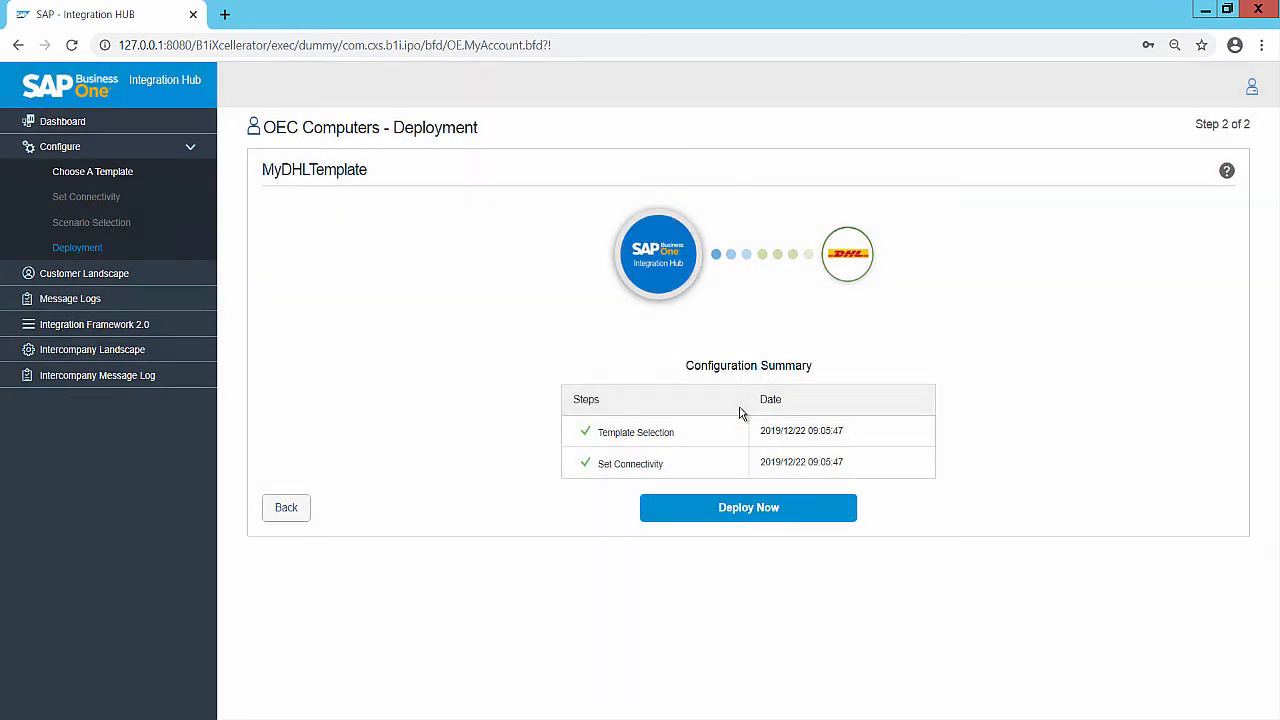
pyautogui.moveTo(660, 448)
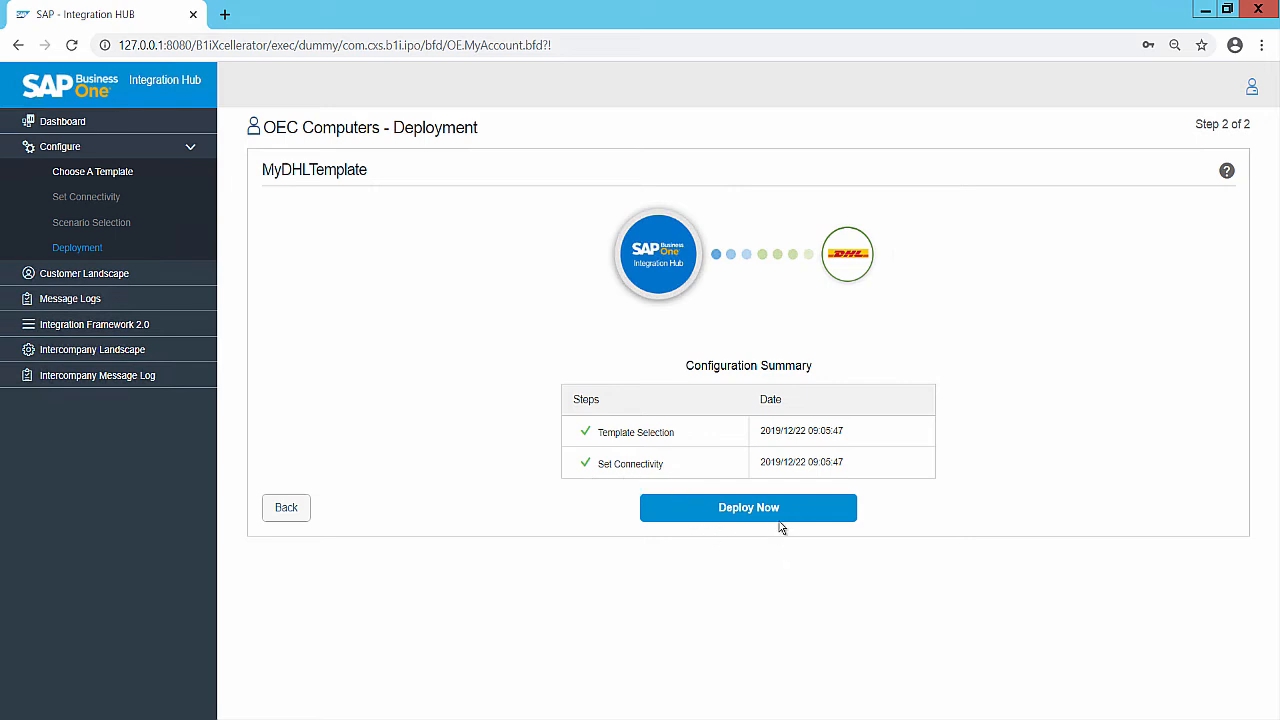
pyautogui.click(748, 508)
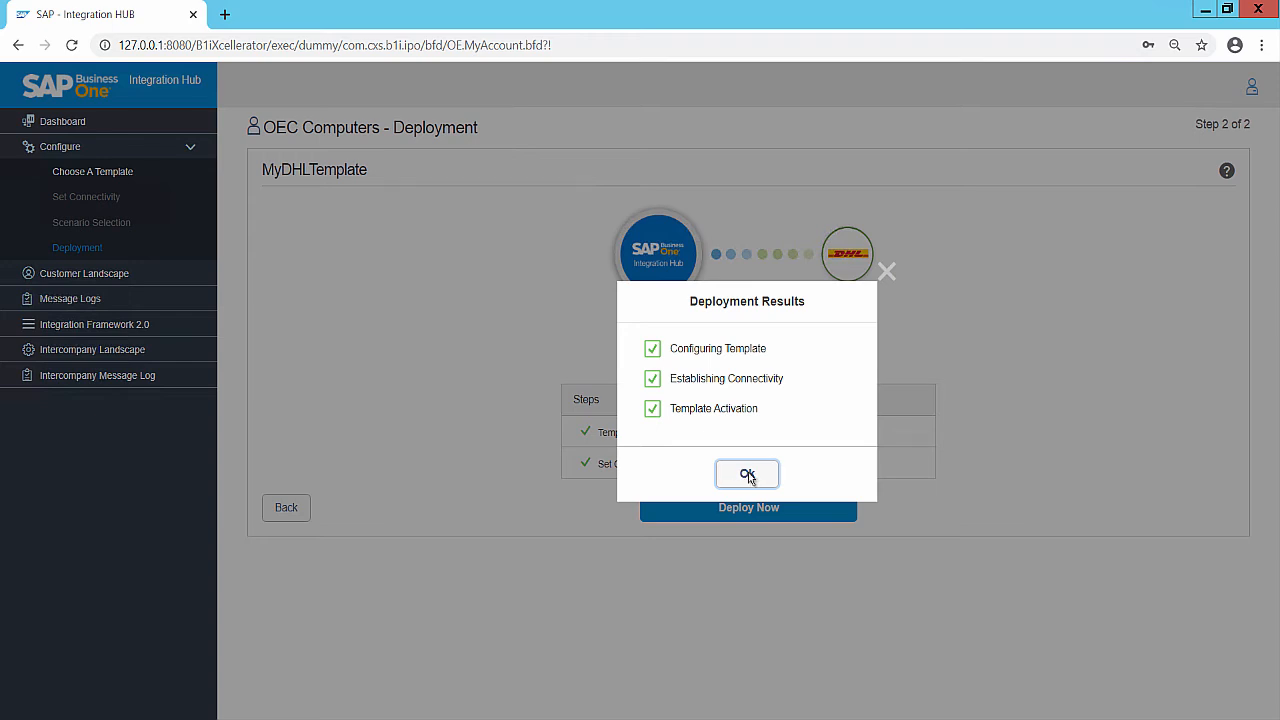
pyautogui.click(748, 472)
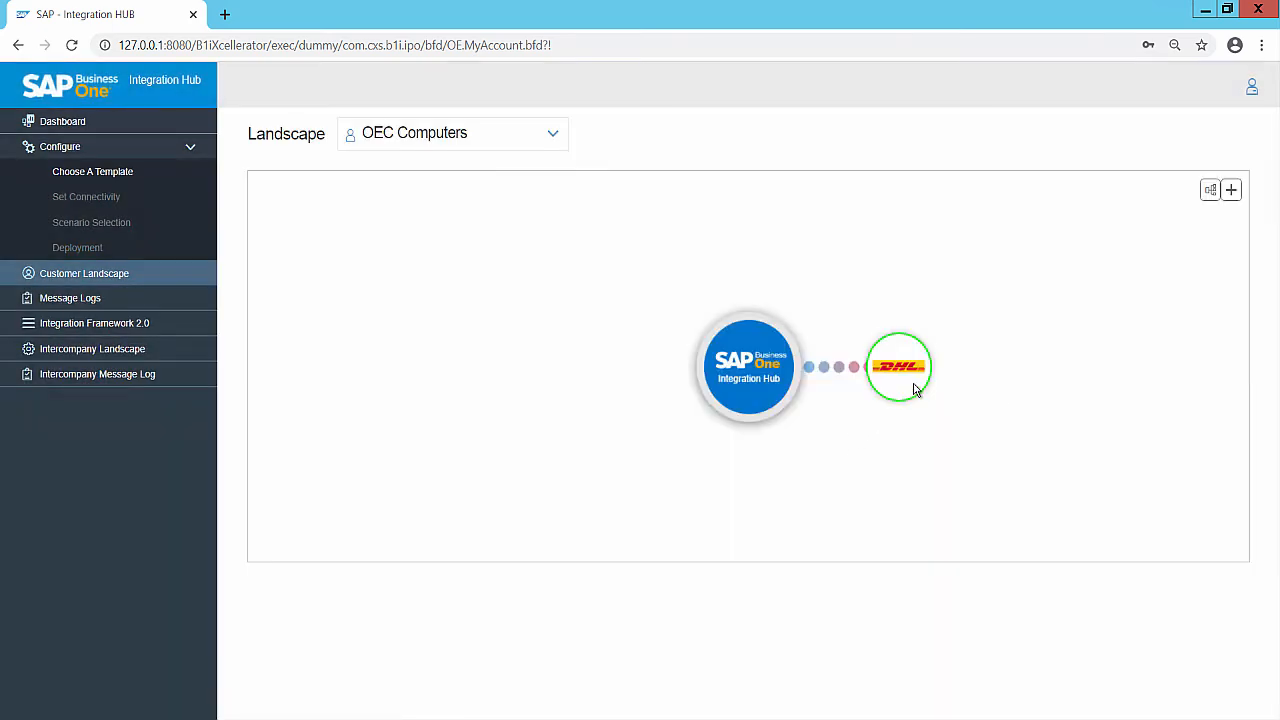
pyautogui.moveTo(900, 368)
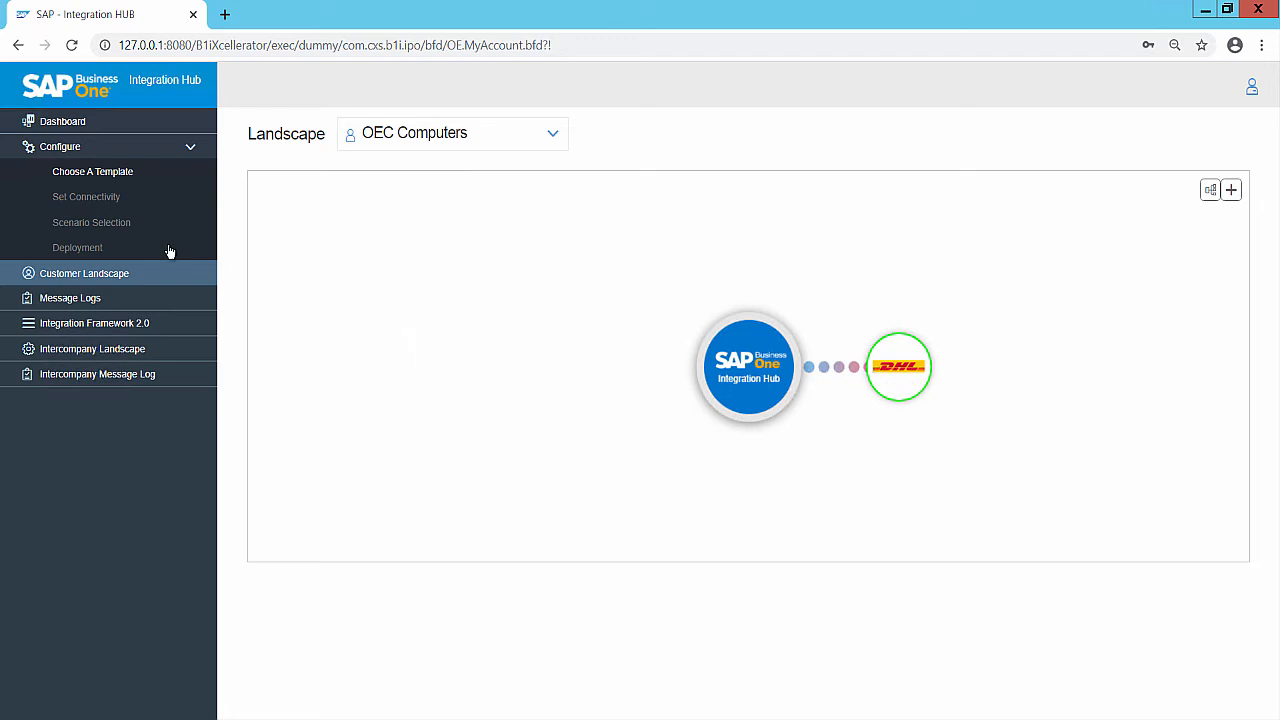
# Step: Return to the OEC Computers template catalog showing DHL now linked
pyautogui.click(92, 172)
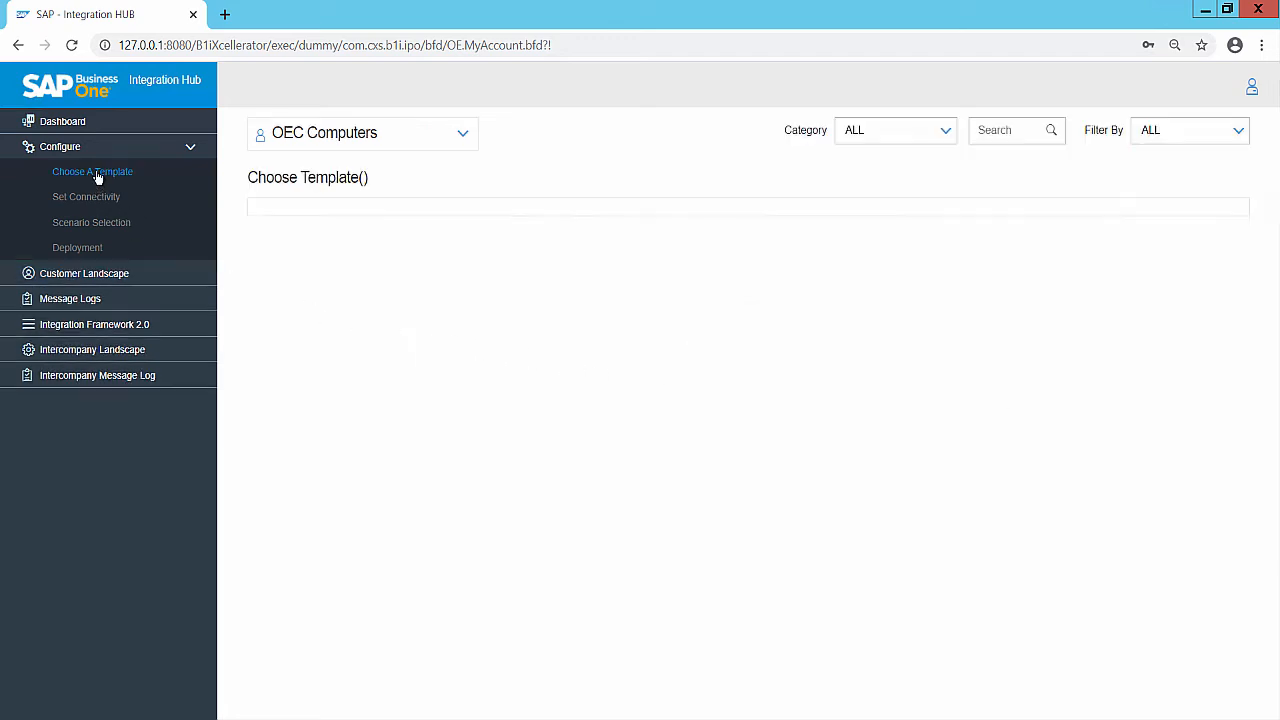
pyautogui.click(92, 172)
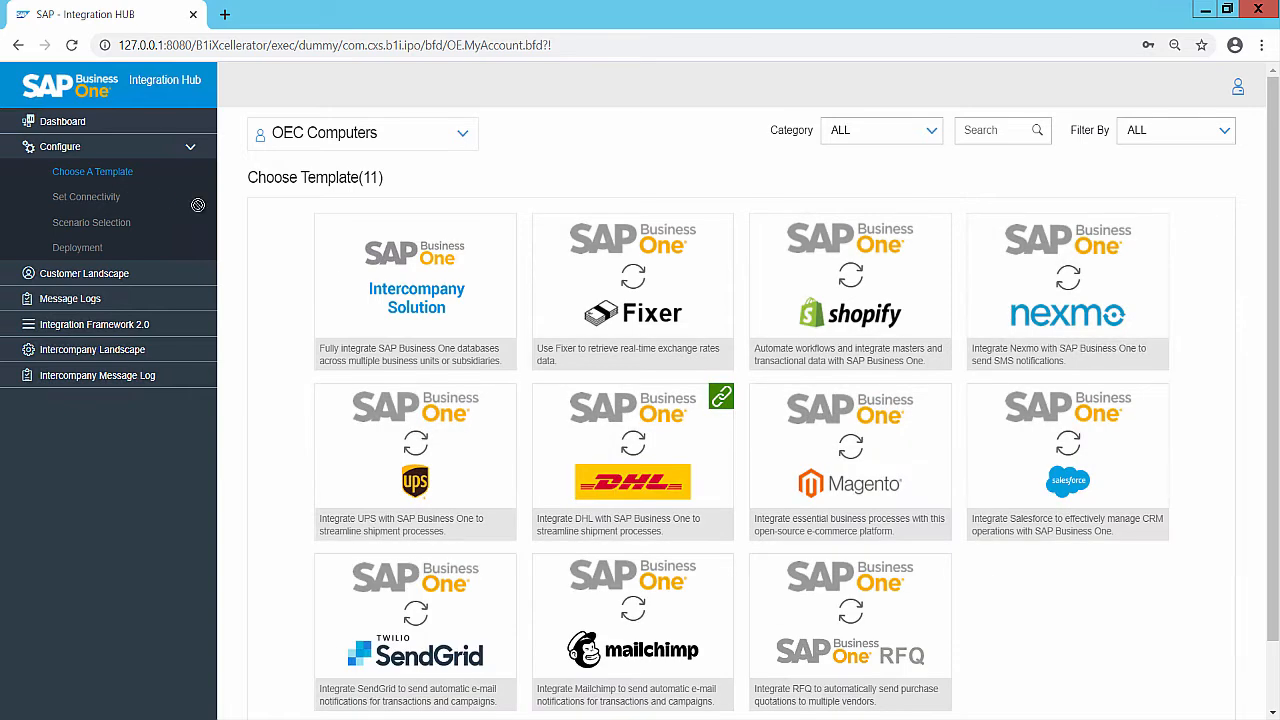
pyautogui.moveTo(736, 412)
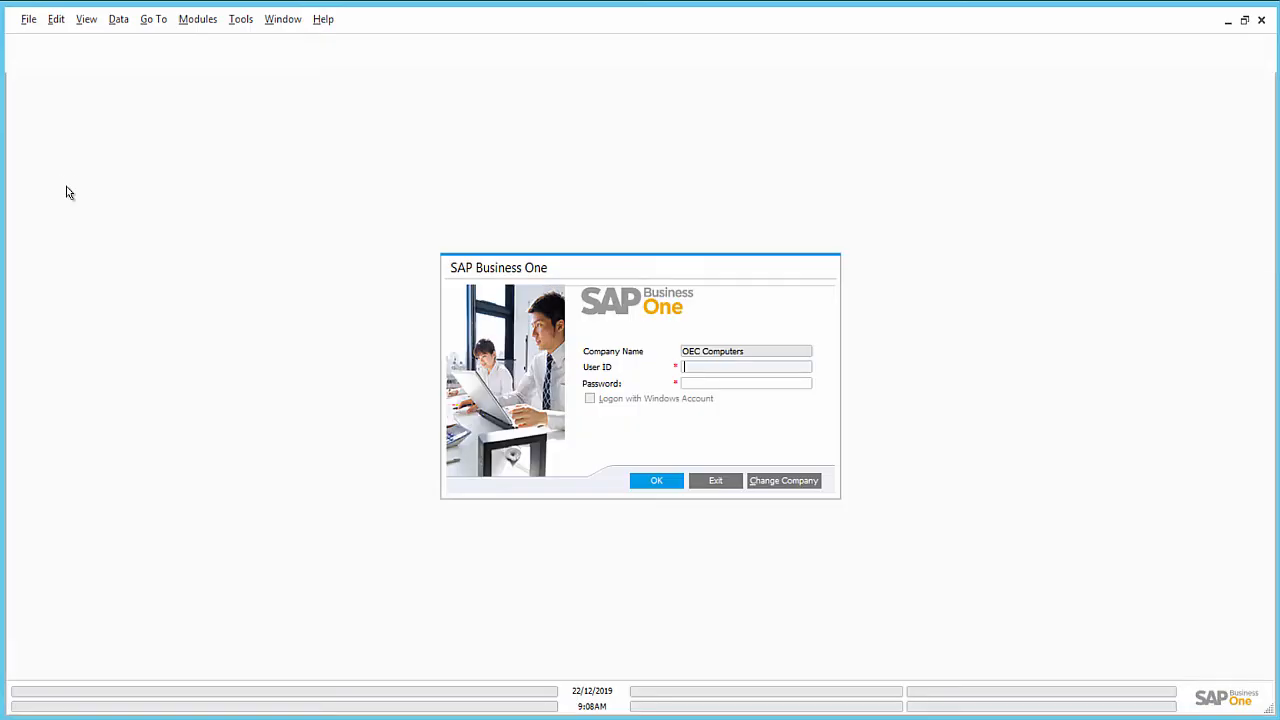
# Step: Sign in as manager so the DHL database script runs, then exit and relaunch SAP Business One
pyautogui.click(784, 480)
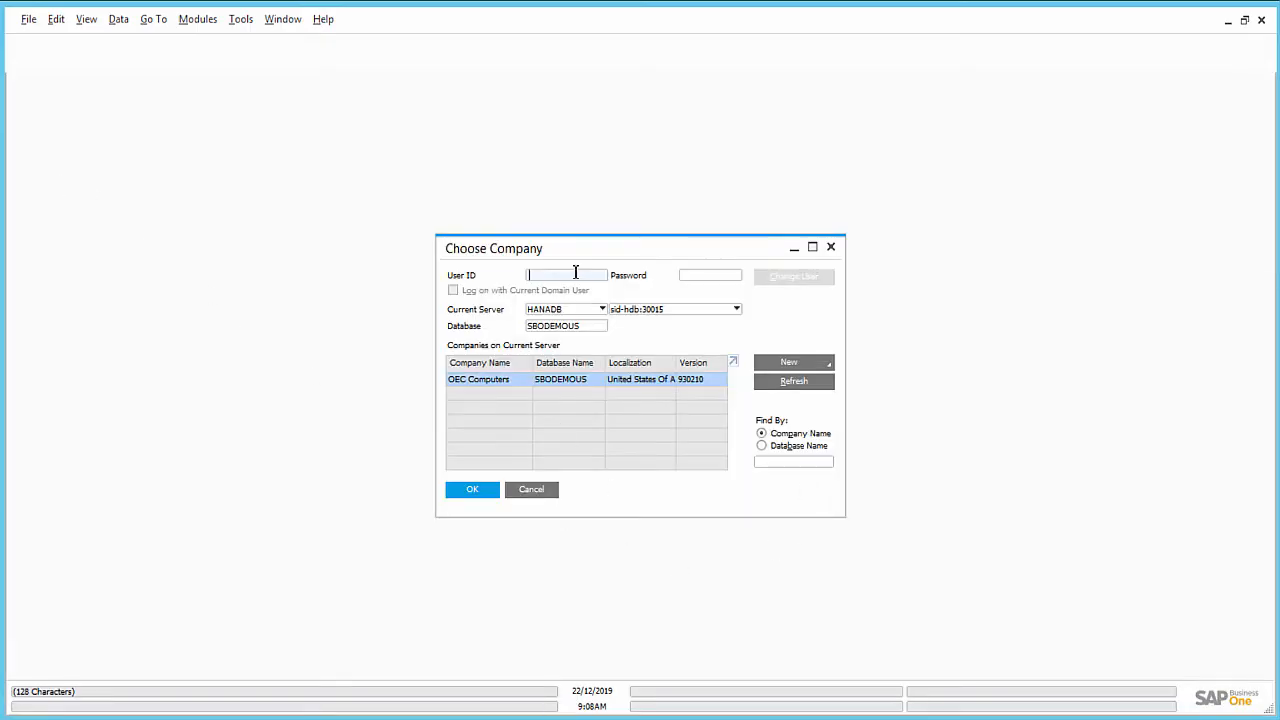
pyautogui.write('manager')
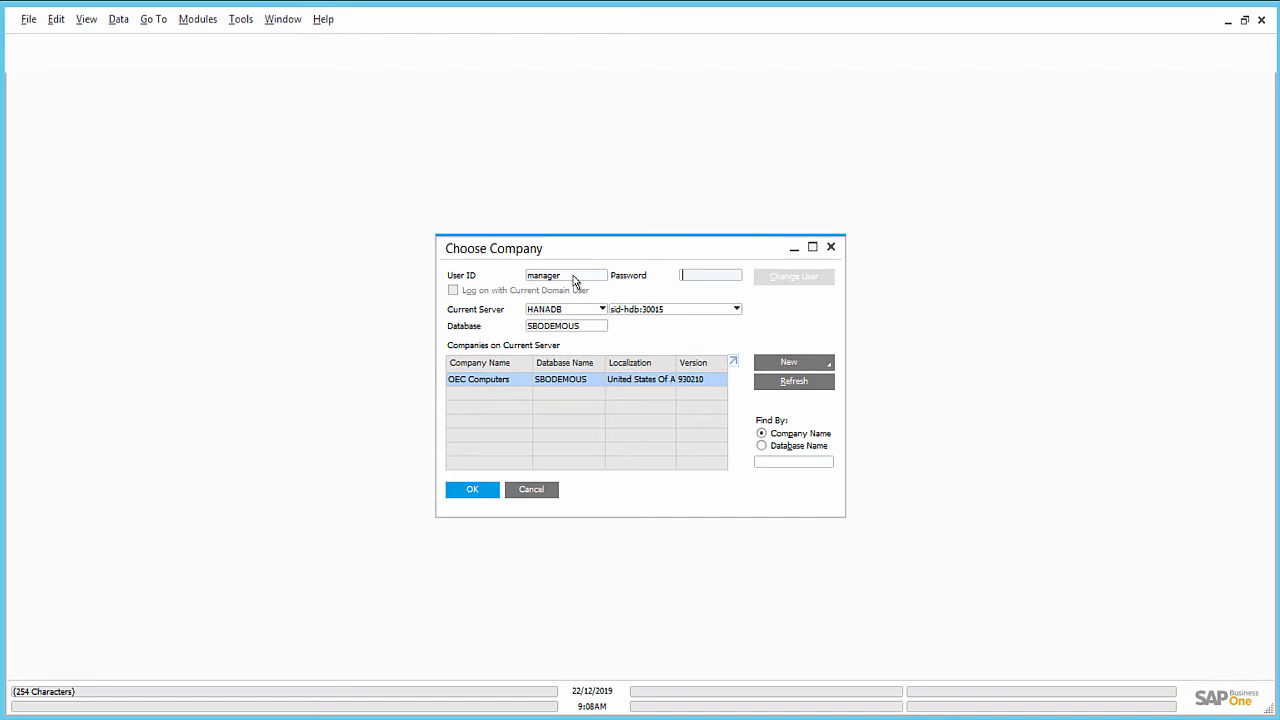
pyautogui.click(472, 488)
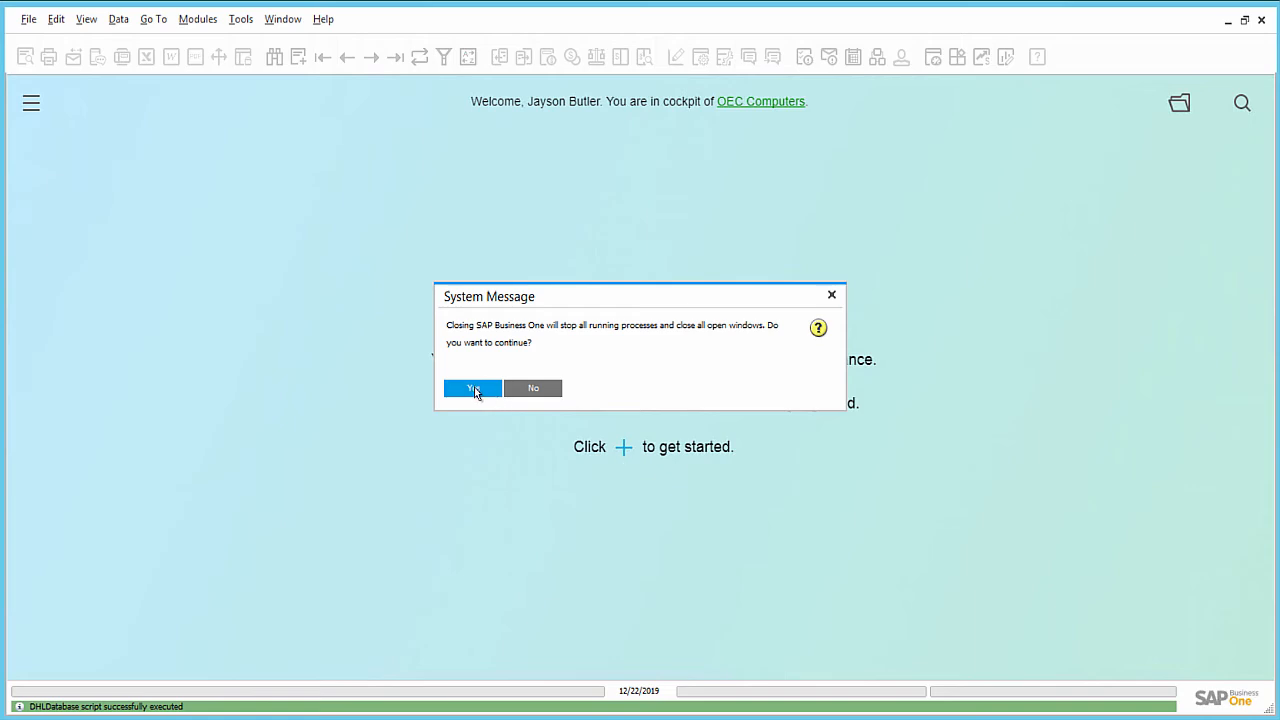
pyautogui.click(472, 388)
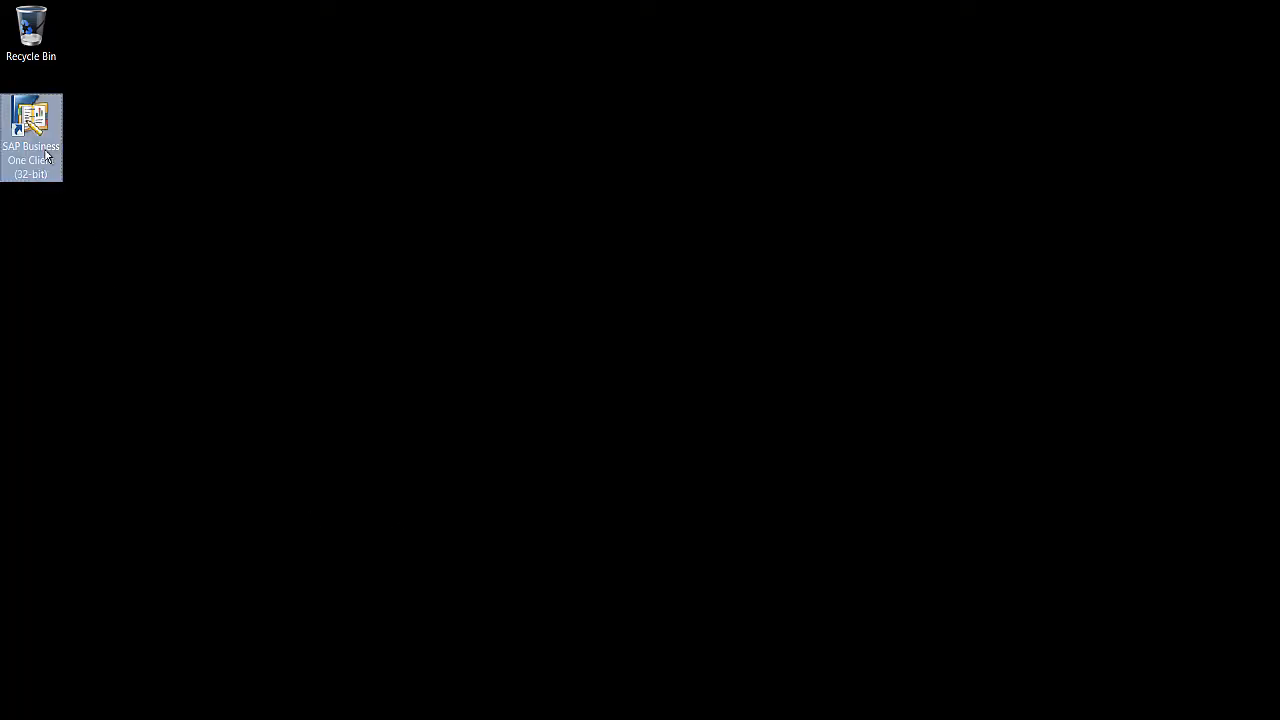
pyautogui.doubleClick(32, 130)
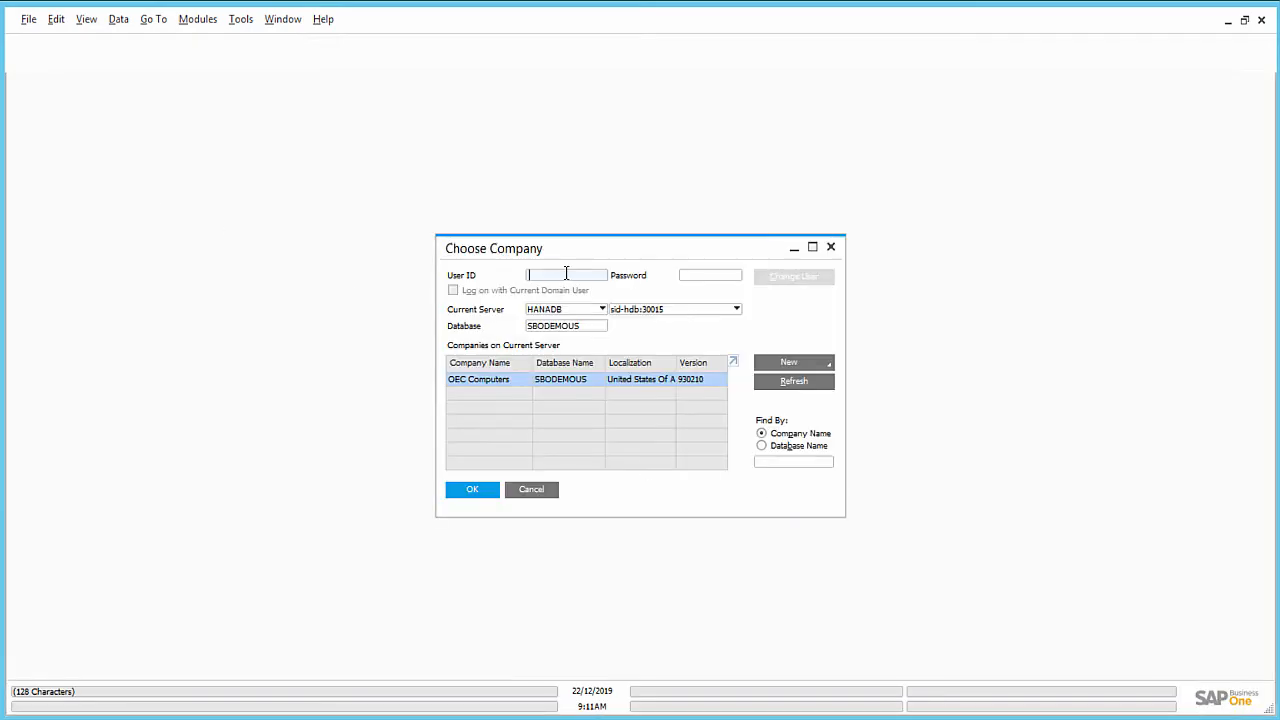
# Step: Sign back in to OEC Computers and confirm DHL shows Active in Feature Activation
pyautogui.click(472, 488)
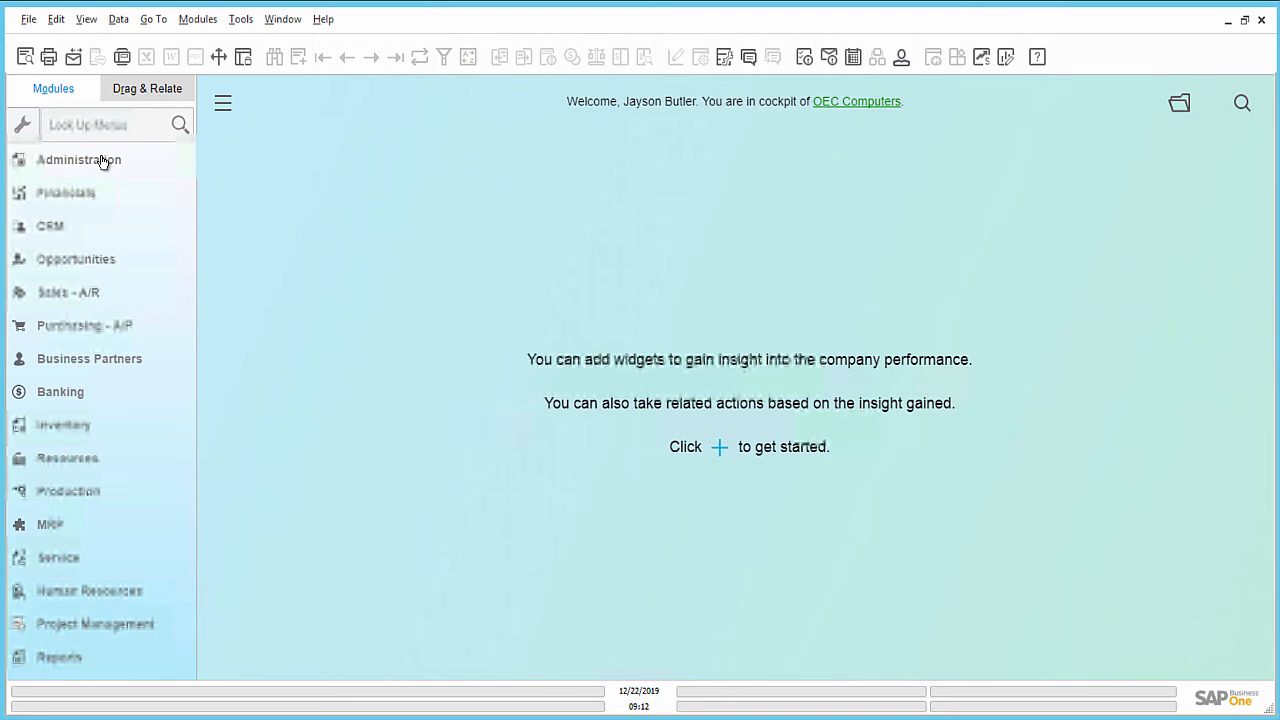
pyautogui.click(78, 160)
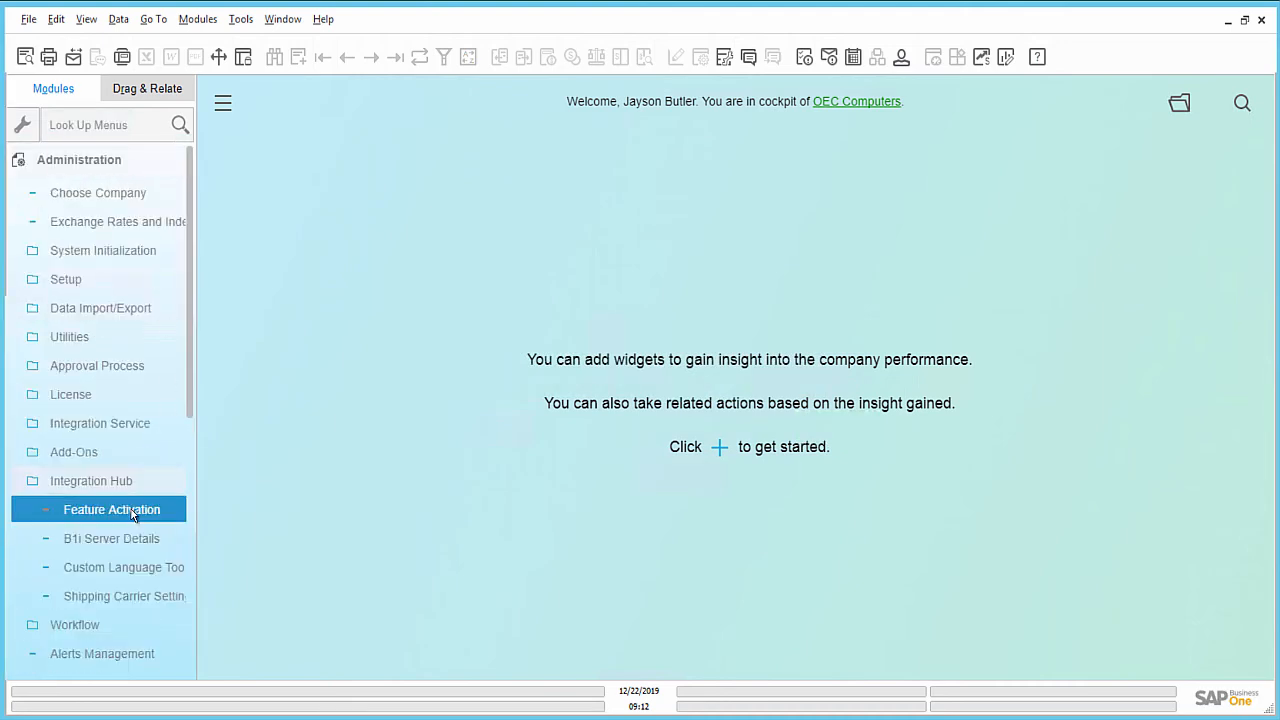
pyautogui.click(112, 510)
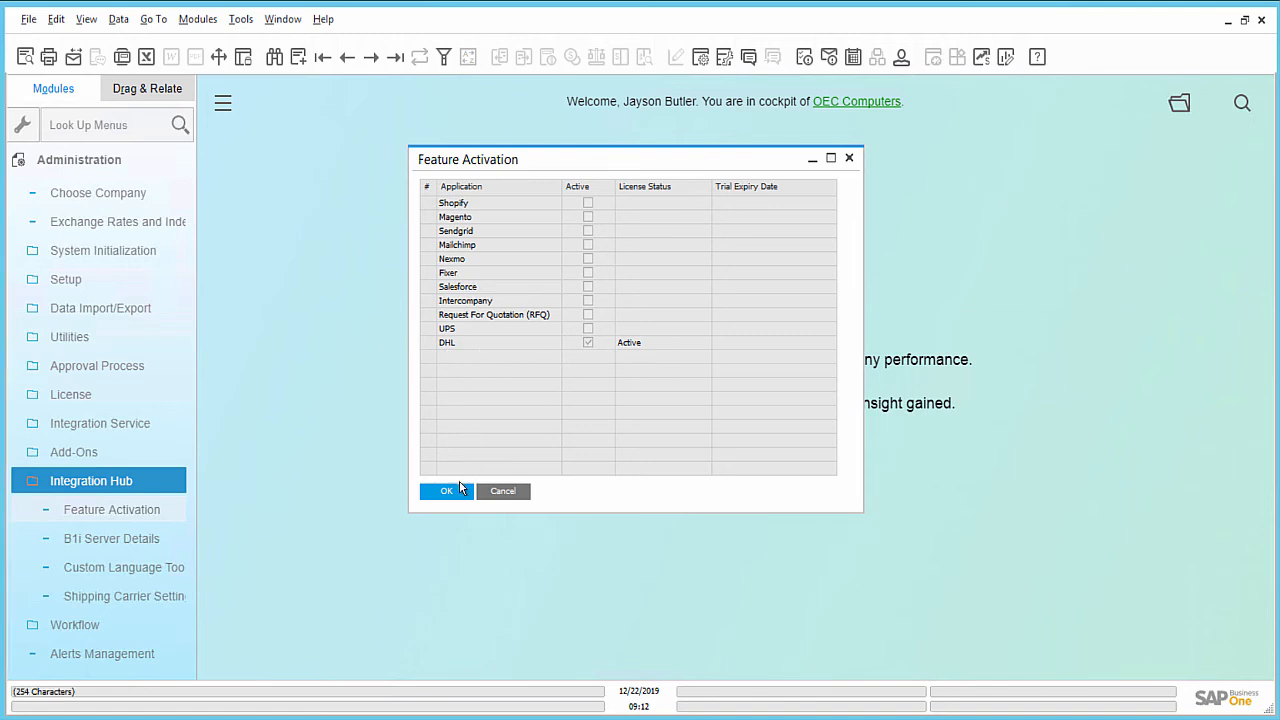
pyautogui.click(446, 492)
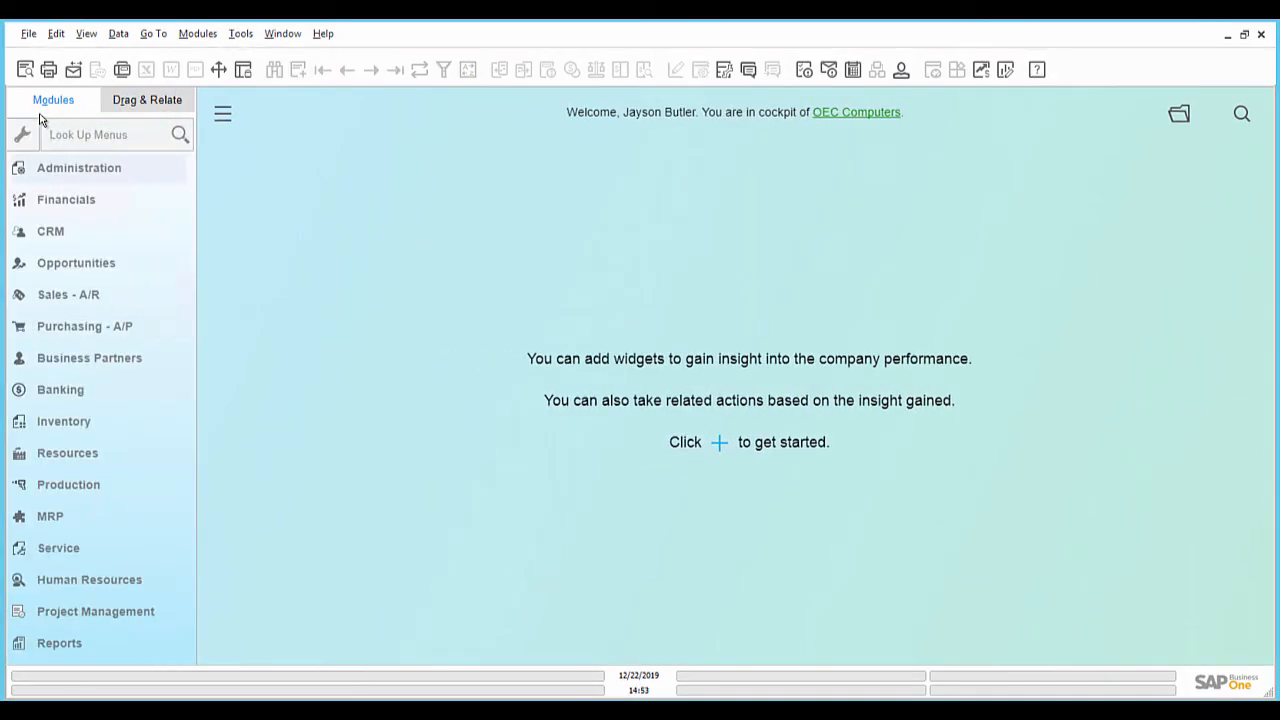
# Step: In Shipping Carrier Settings, make Freight the default for shipping
pyautogui.click(78, 168)
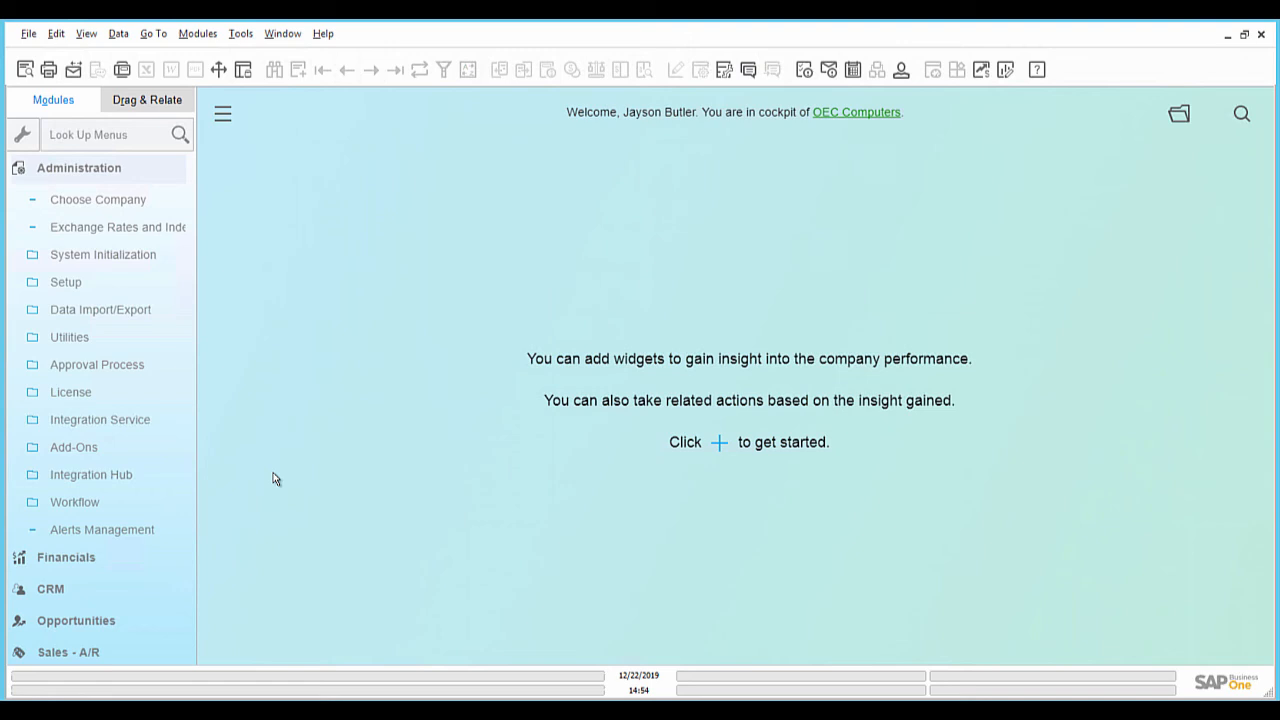
pyautogui.click(92, 474)
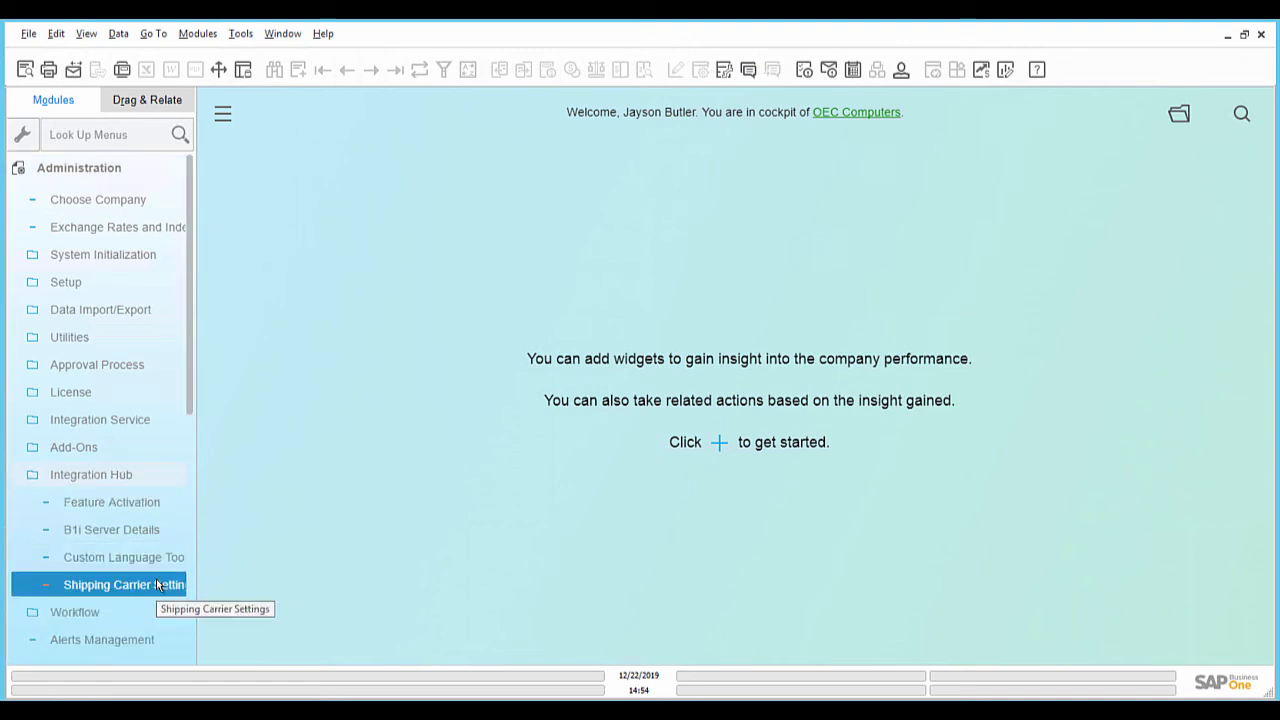
pyautogui.click(124, 584)
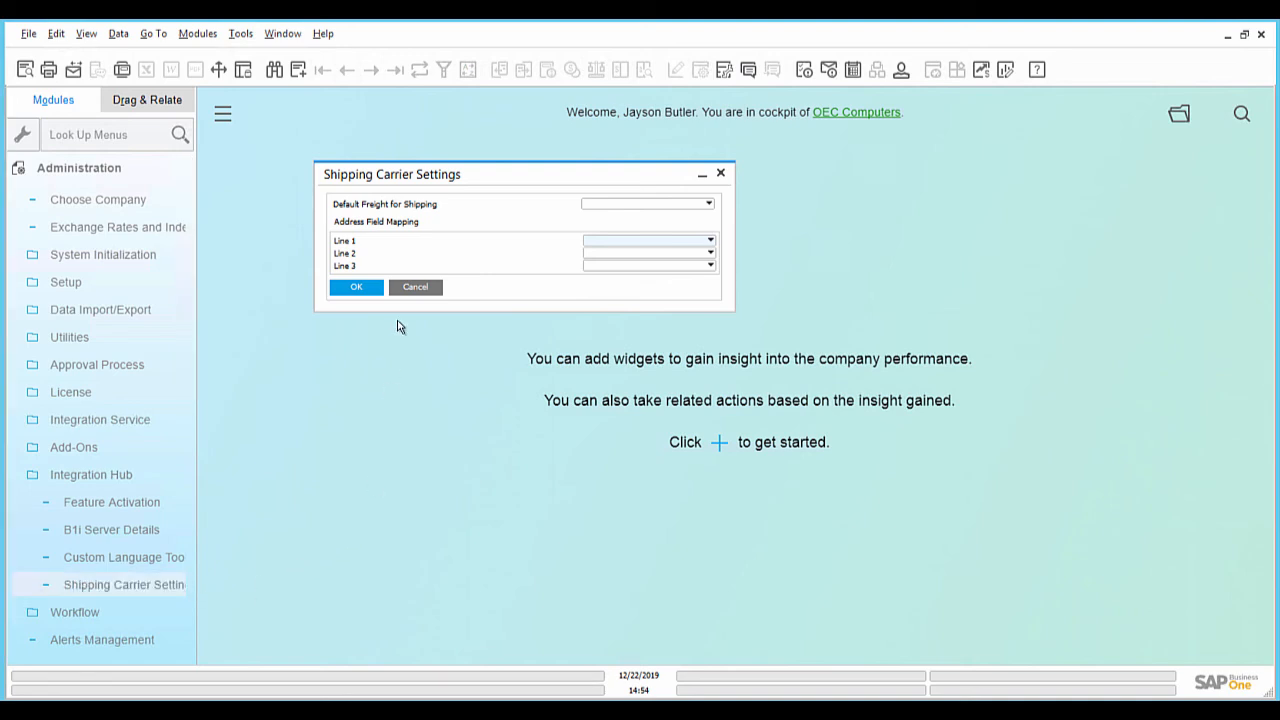
pyautogui.click(708, 204)
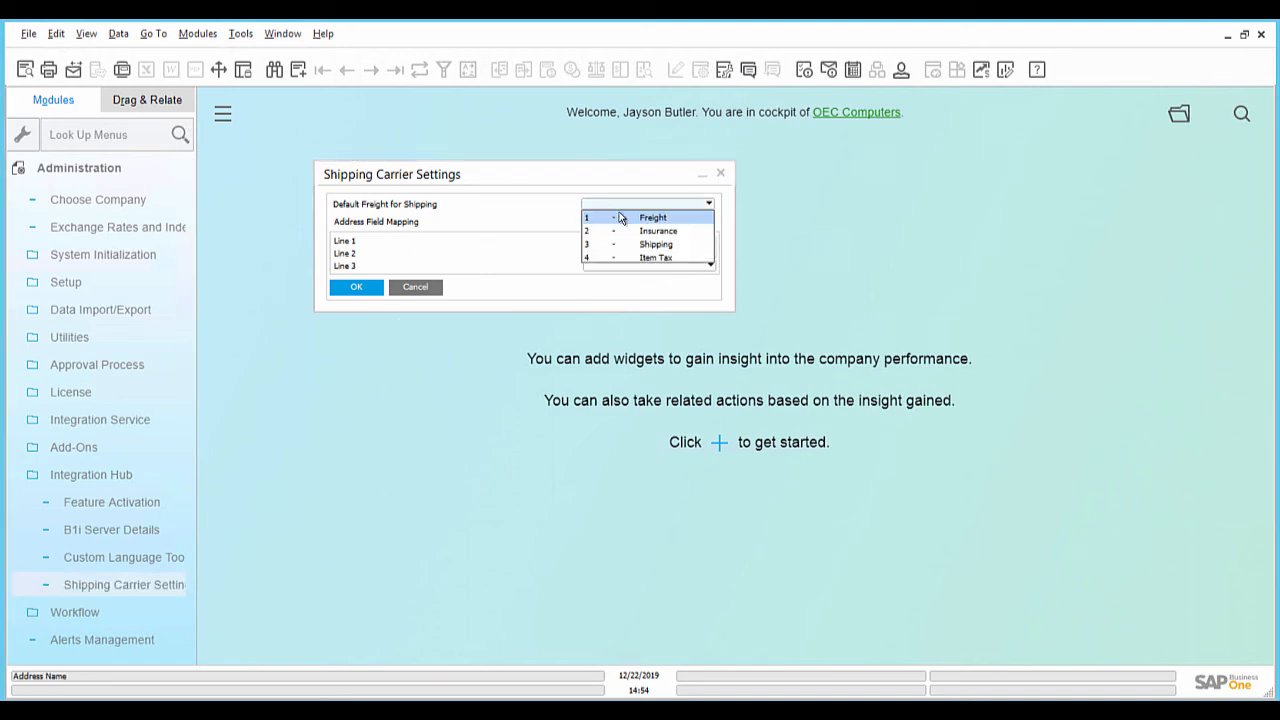
pyautogui.click(652, 216)
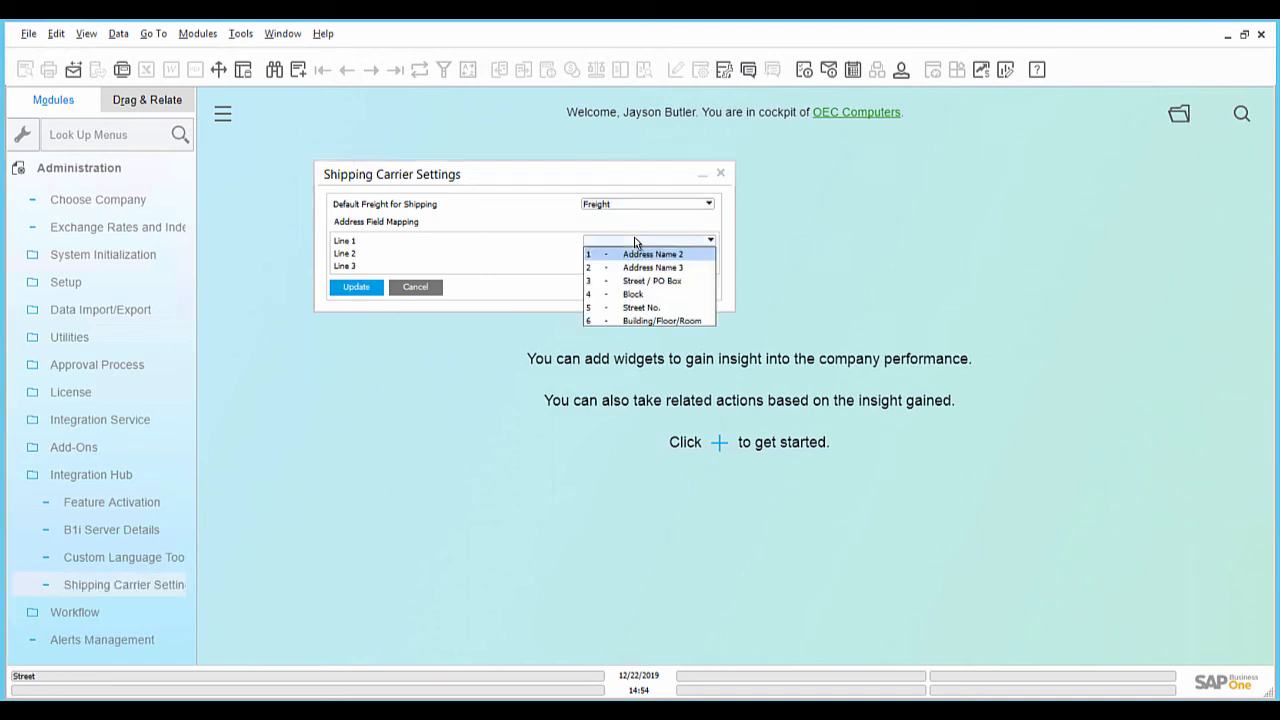
# Step: Map Lines 1-3 to Address Name 2, Street / PO Box and Block, and save the settings
pyautogui.click(652, 252)
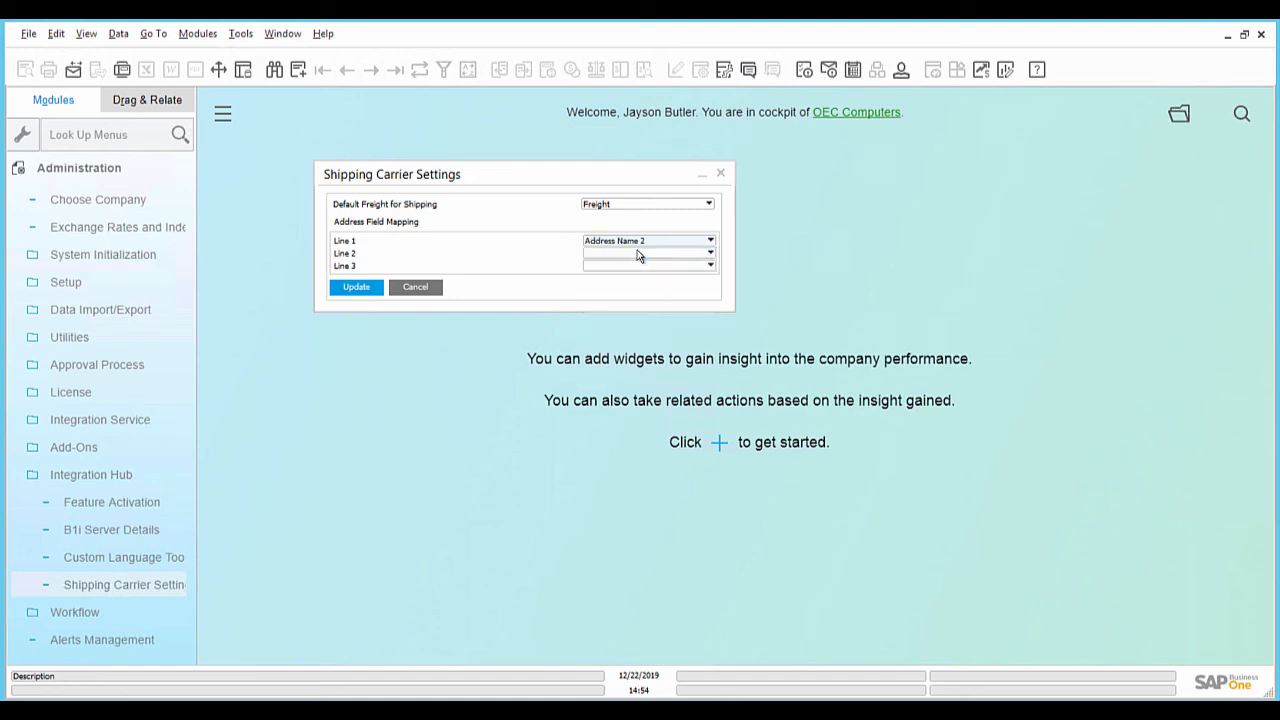
pyautogui.click(710, 240)
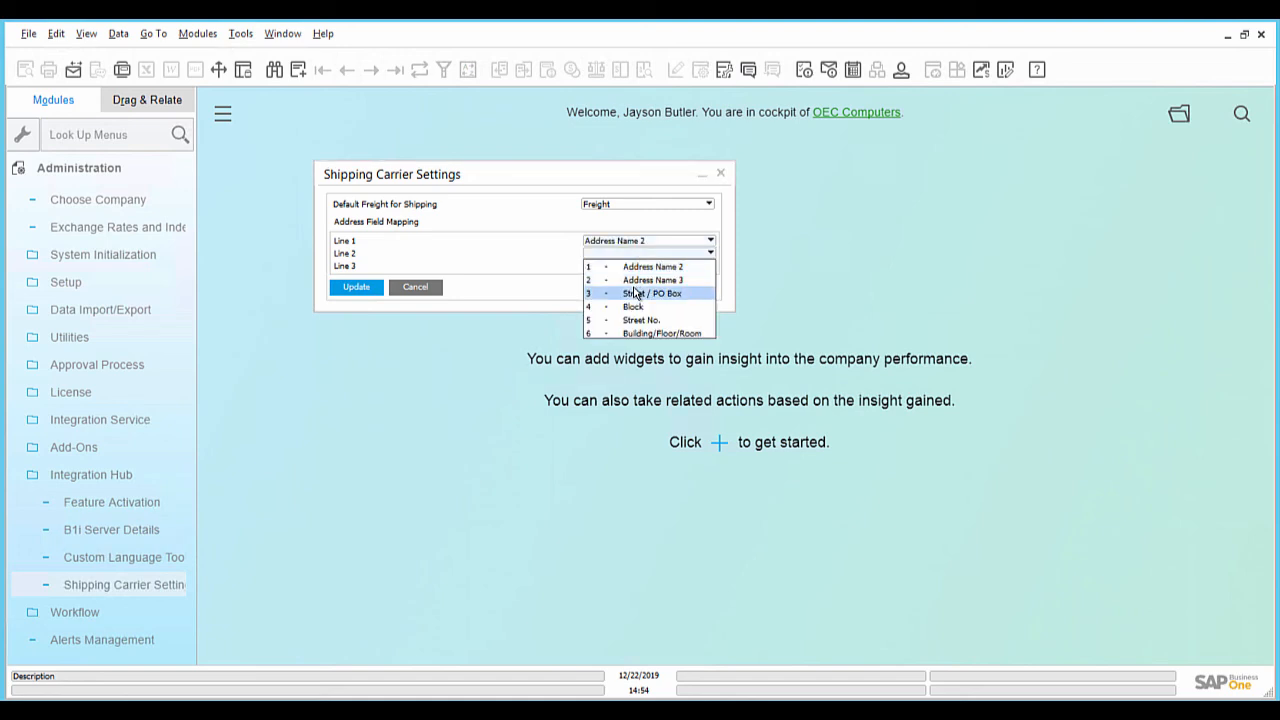
pyautogui.click(650, 292)
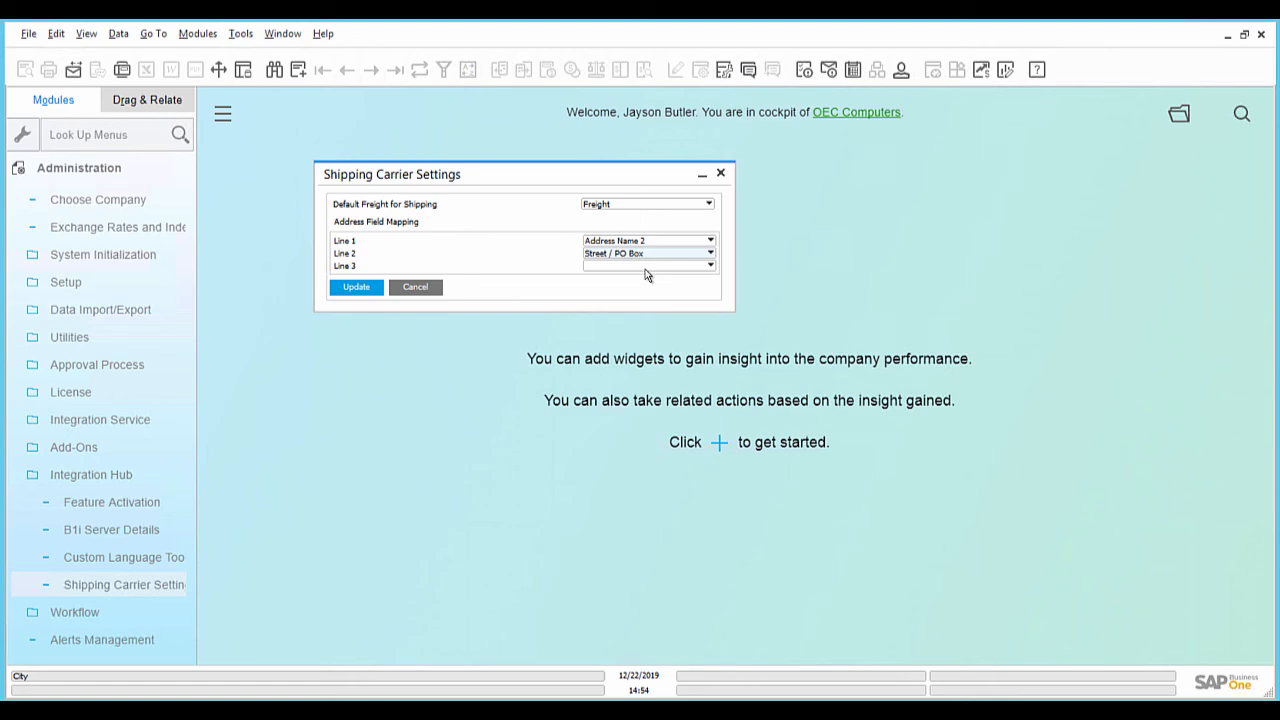
pyautogui.click(710, 266)
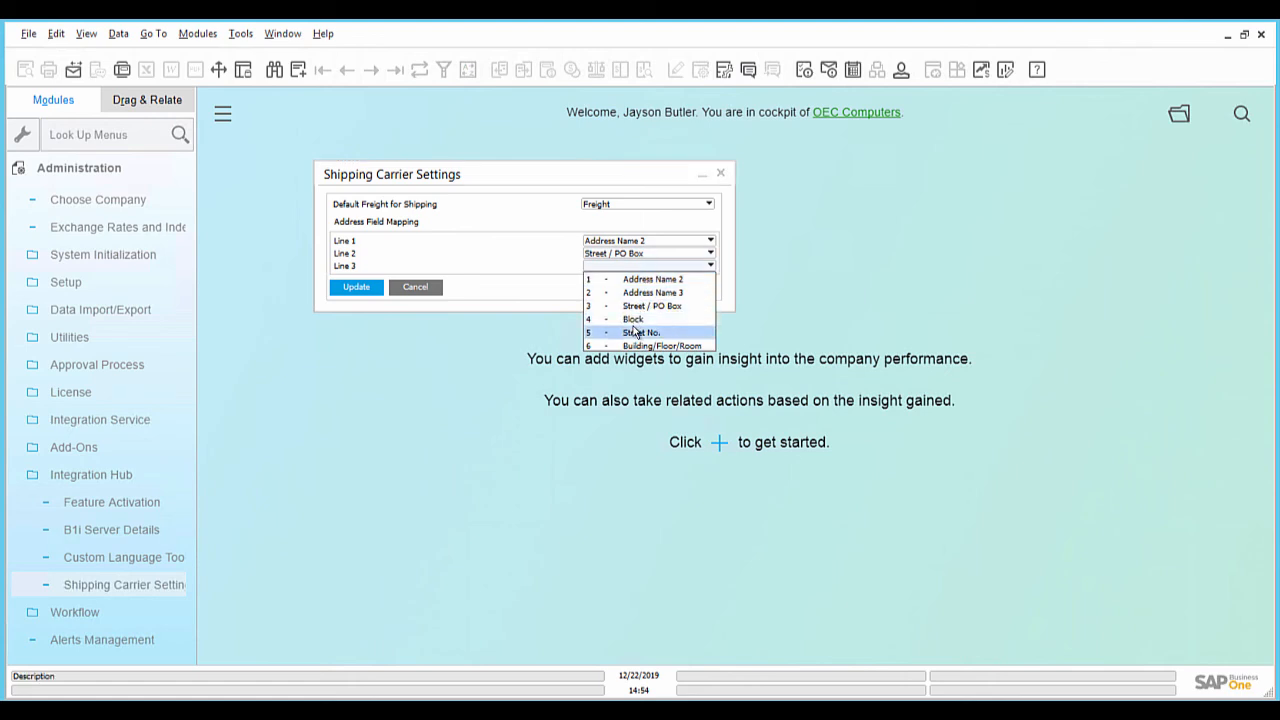
pyautogui.click(632, 320)
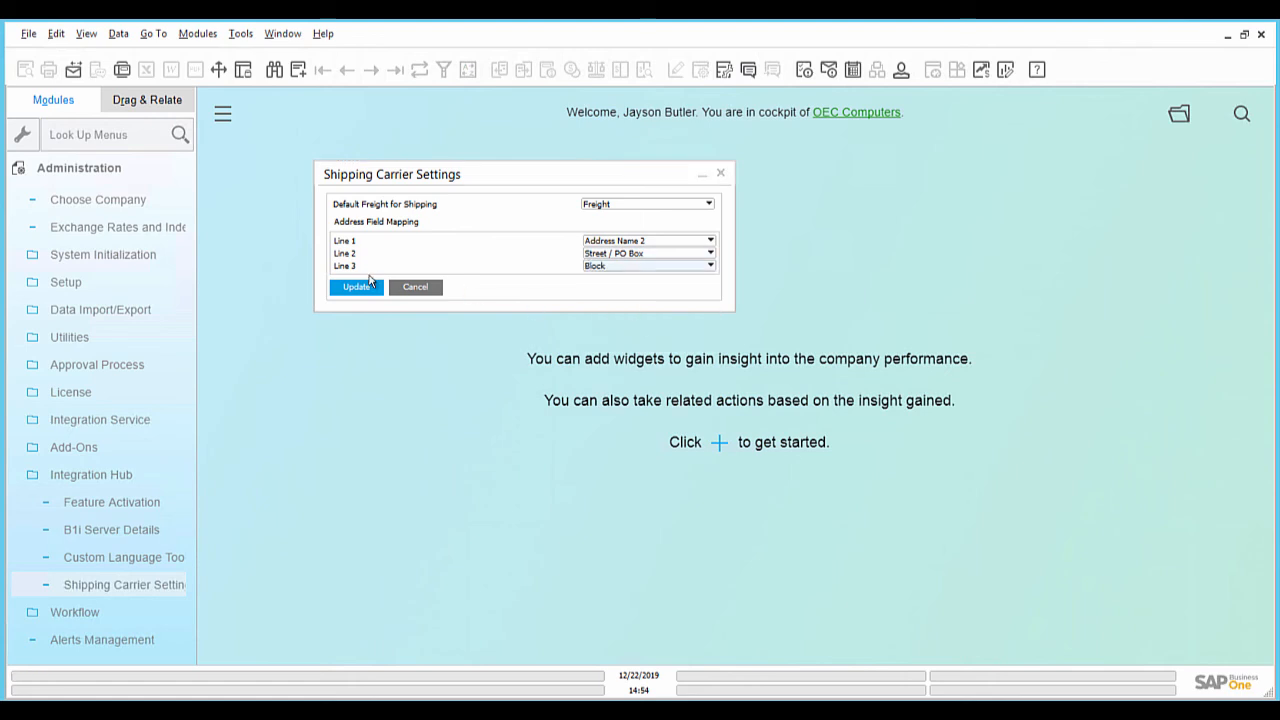
pyautogui.click(356, 288)
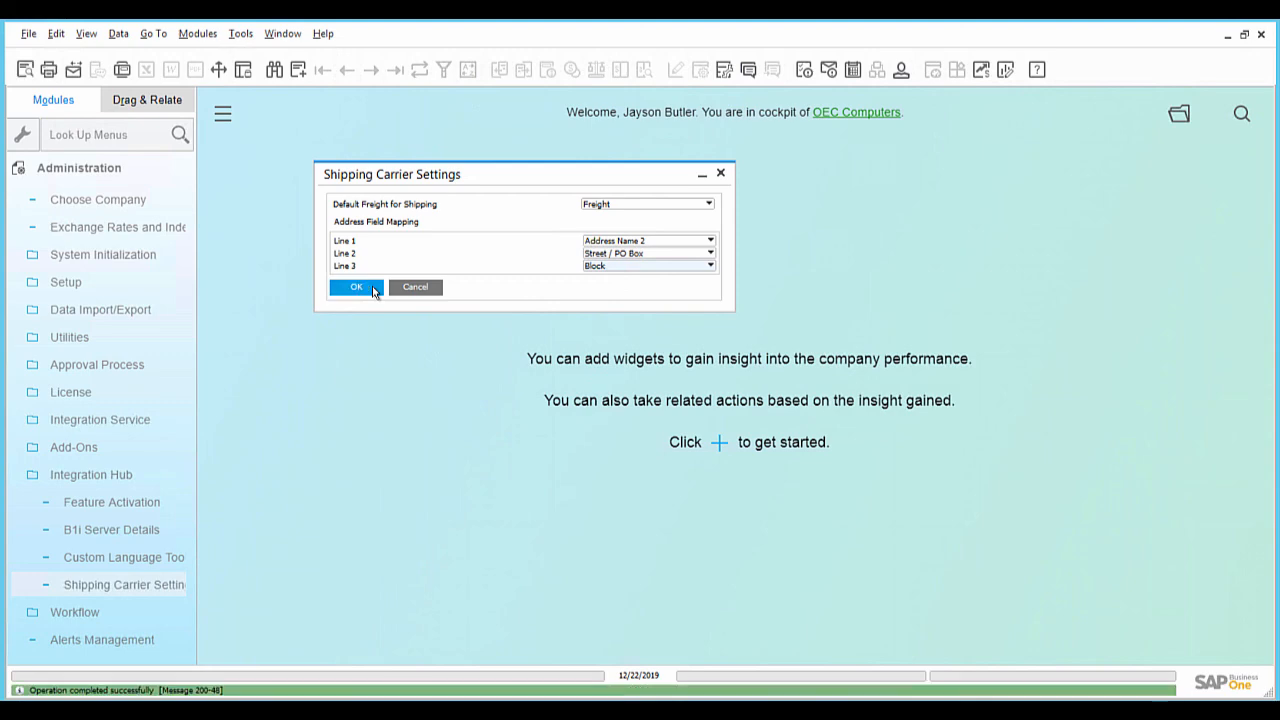
pyautogui.click(356, 288)
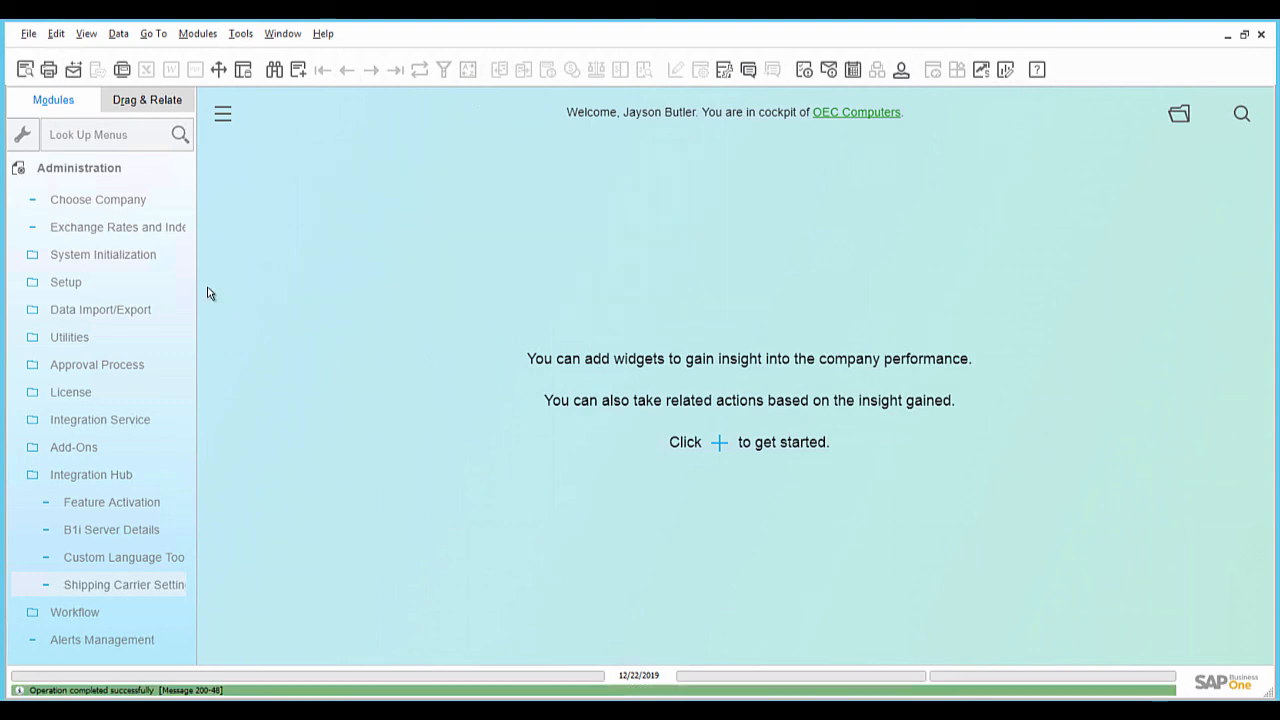
# Step: Add package type Box 3 measuring 34×32×10cm with cm volume unit and 3kg weight
pyautogui.click(64, 280)
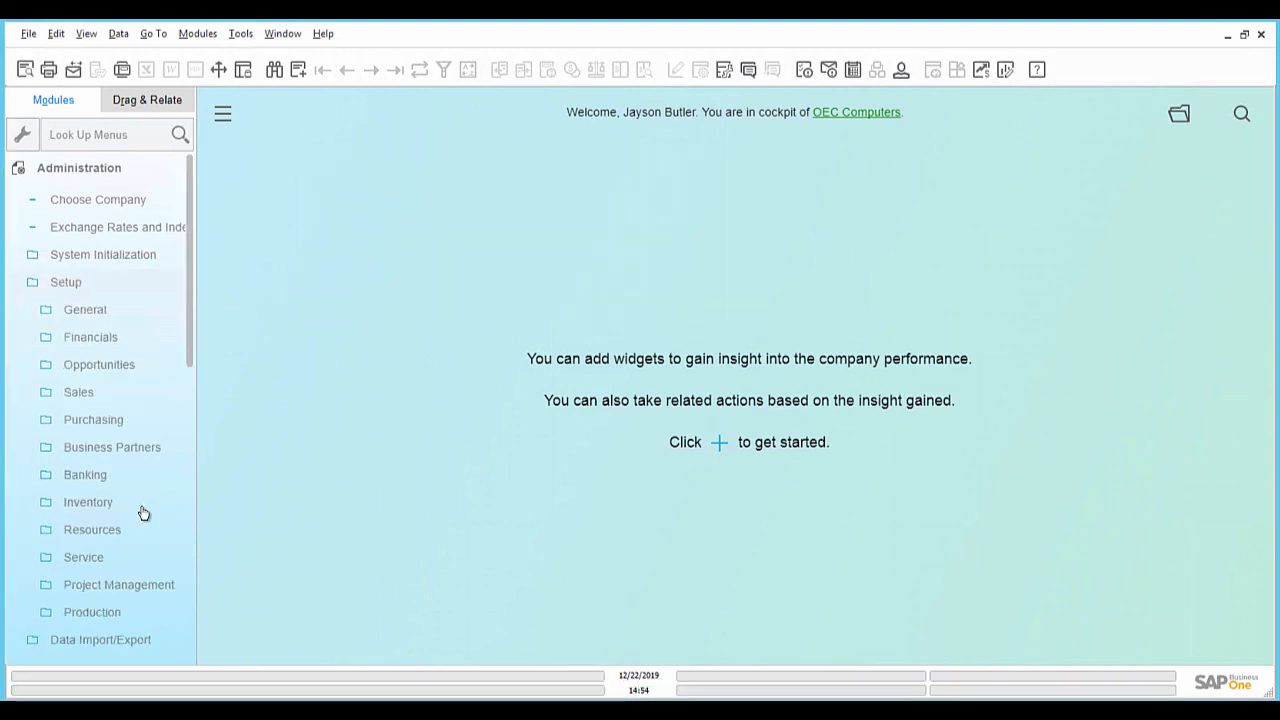
pyautogui.click(88, 500)
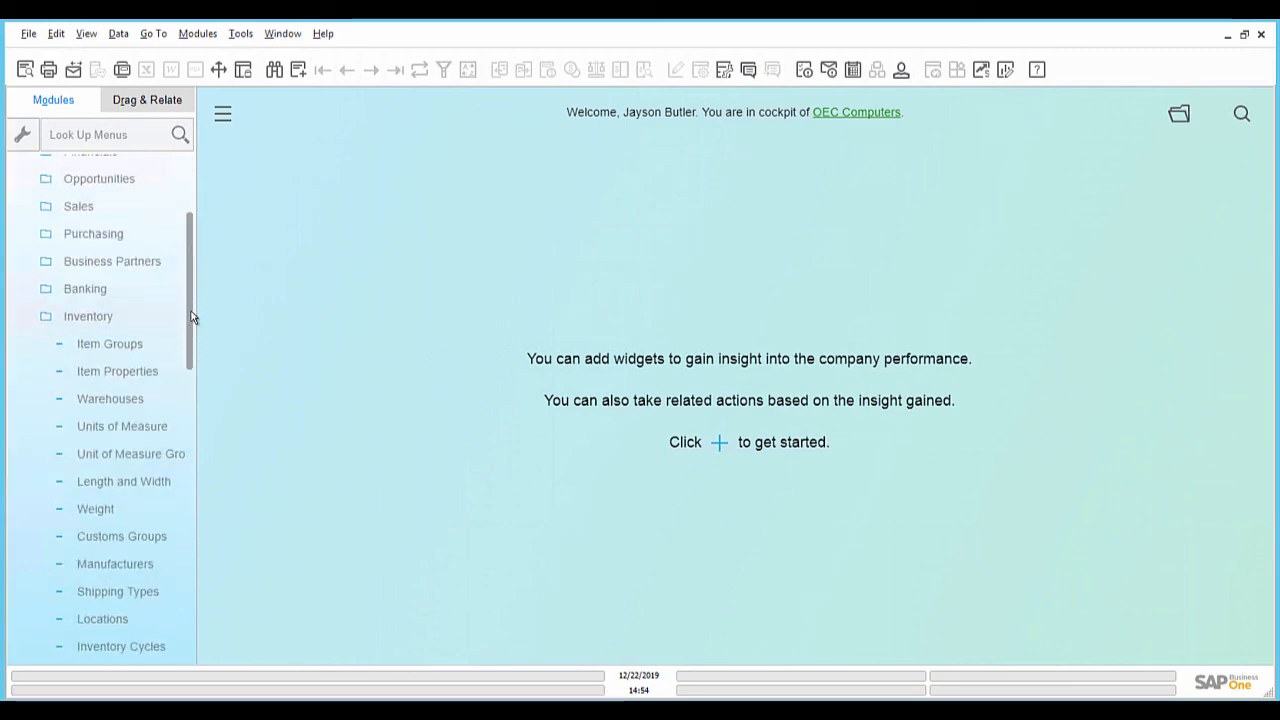
pyautogui.click(116, 504)
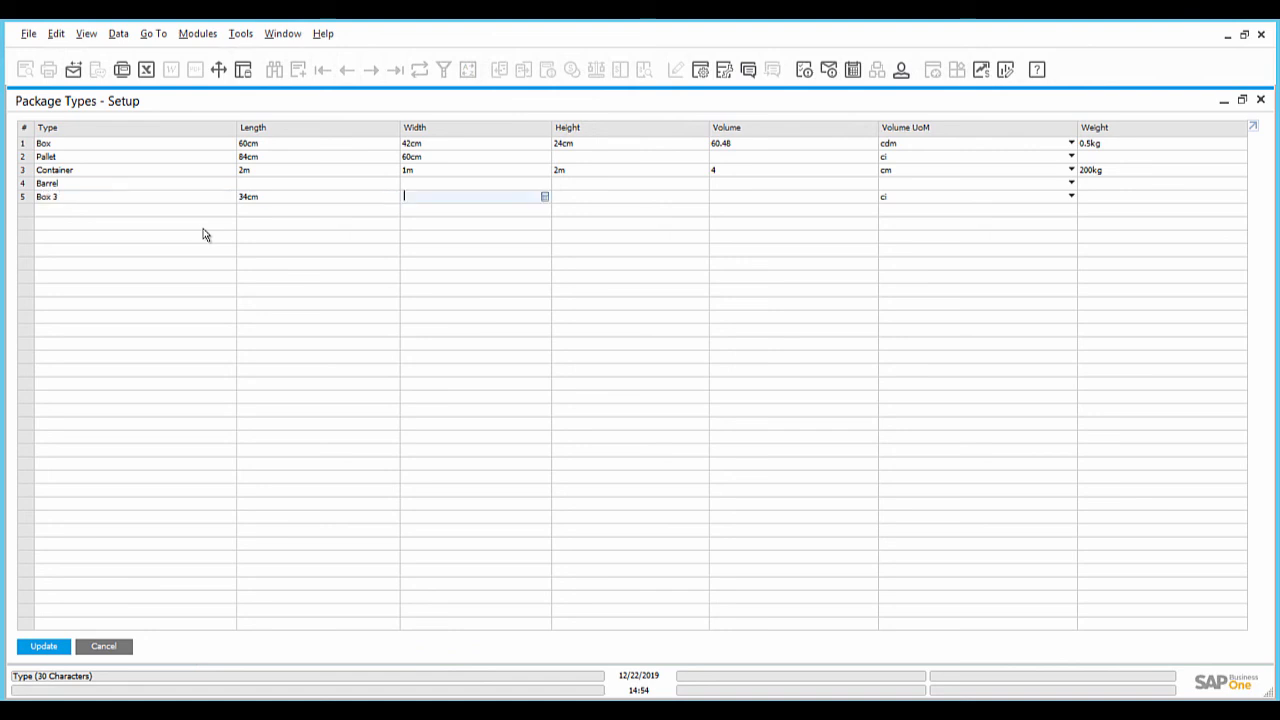
pyautogui.write('32cm')
pyautogui.click(630, 196)
pyautogui.write('10')
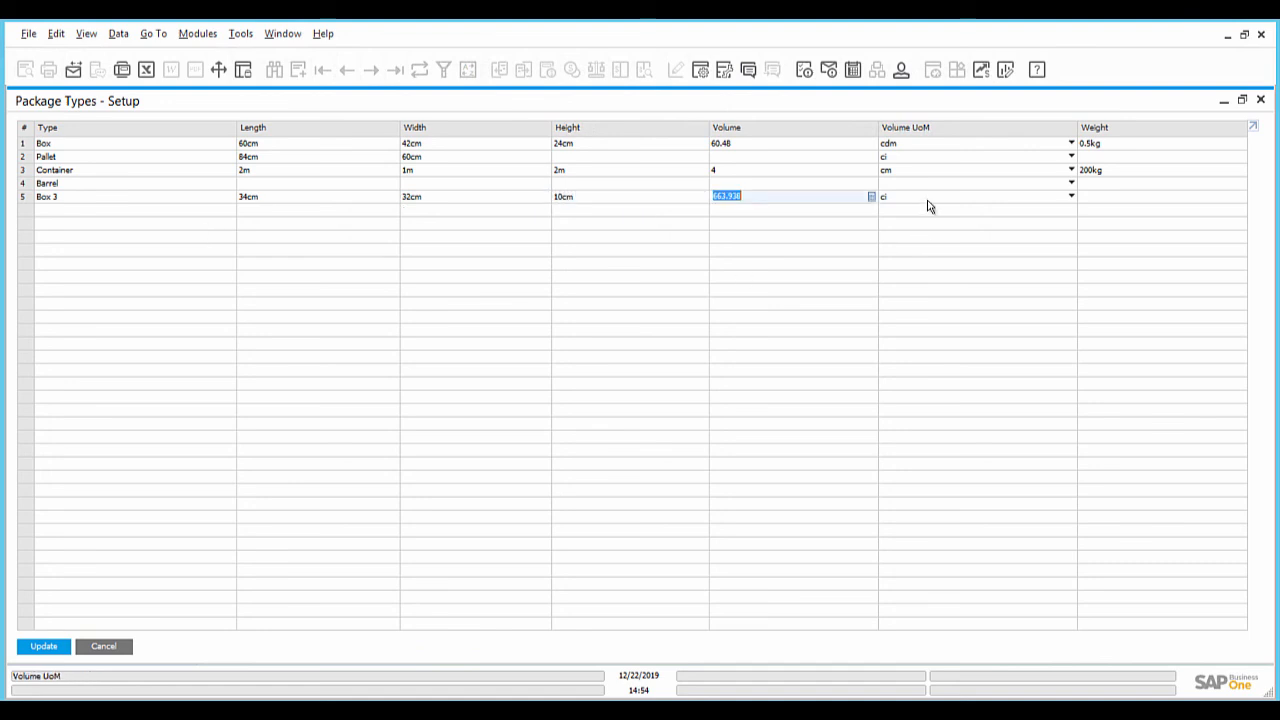
pyautogui.click(1160, 196)
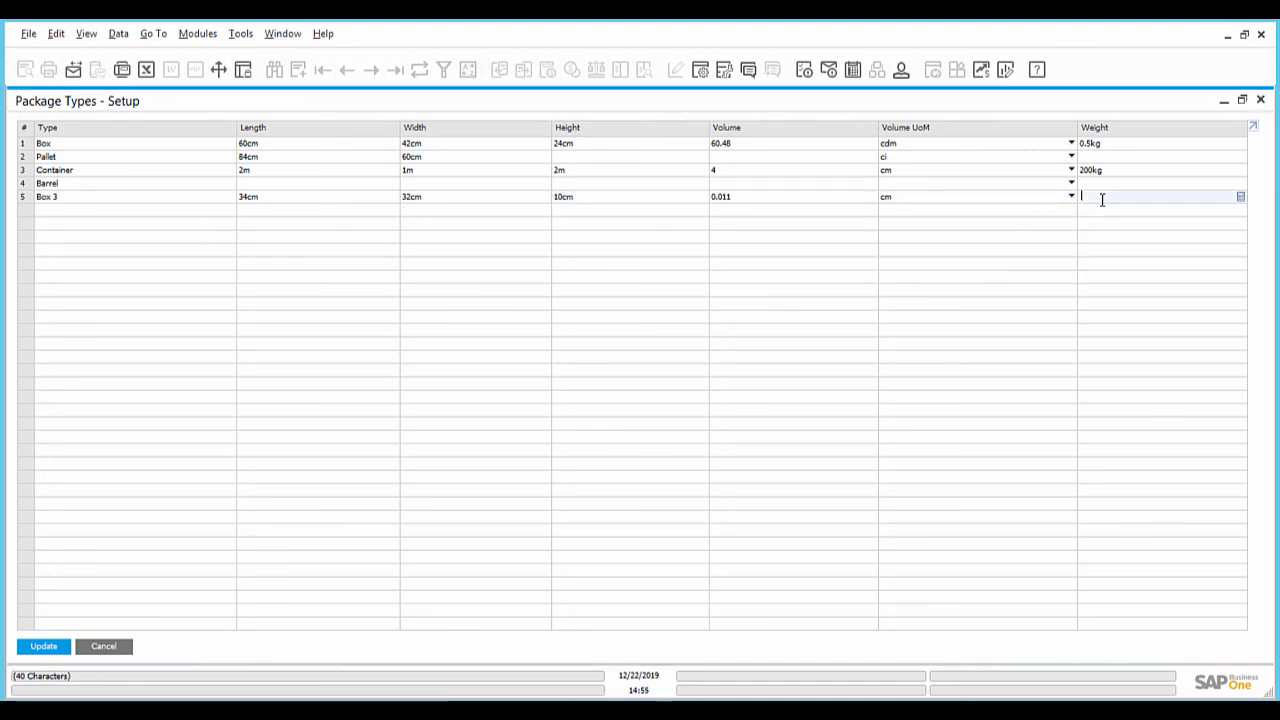
pyautogui.write('3kg')
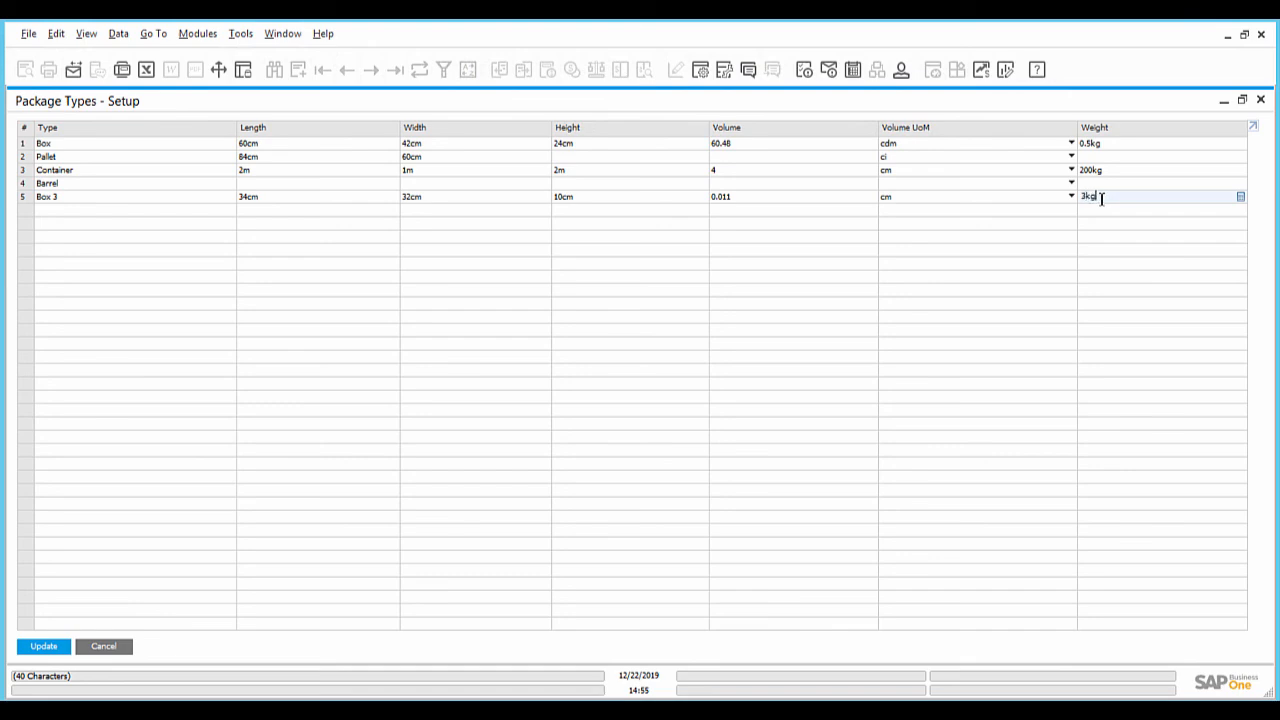